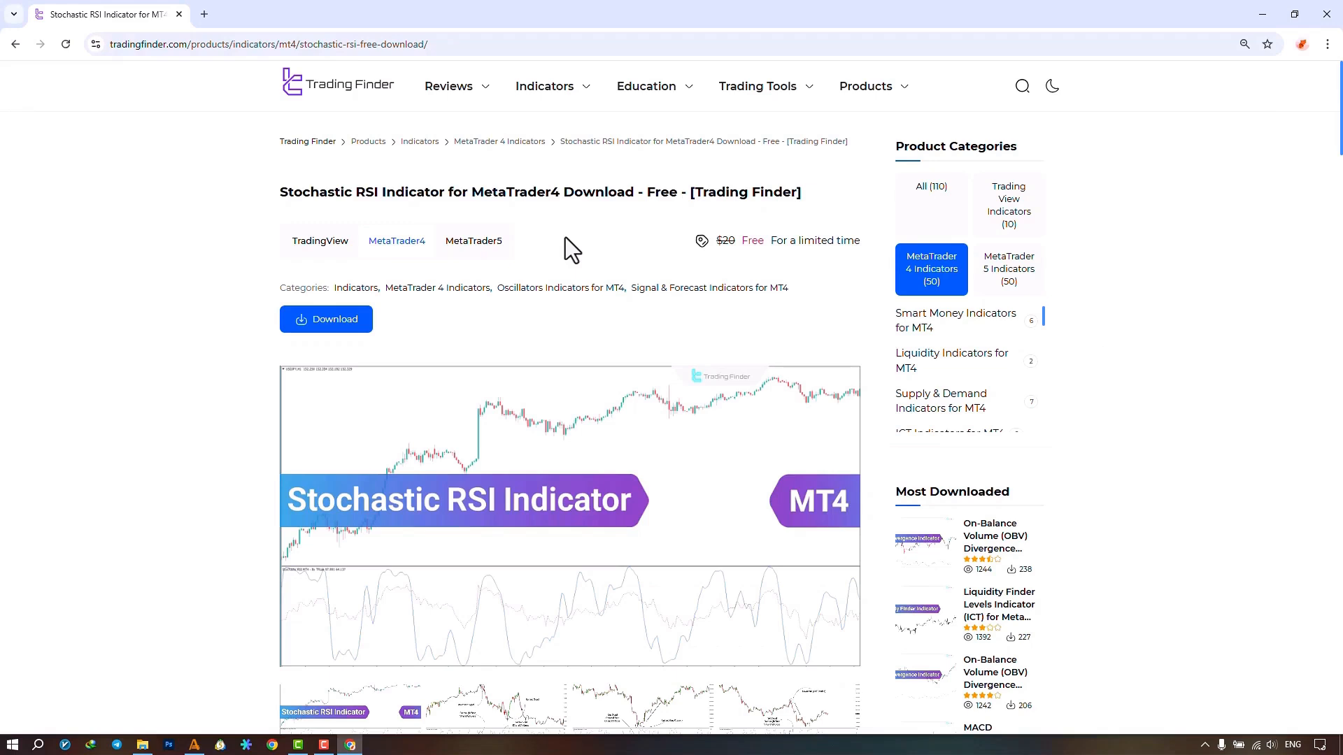
mouse_move(351, 136)
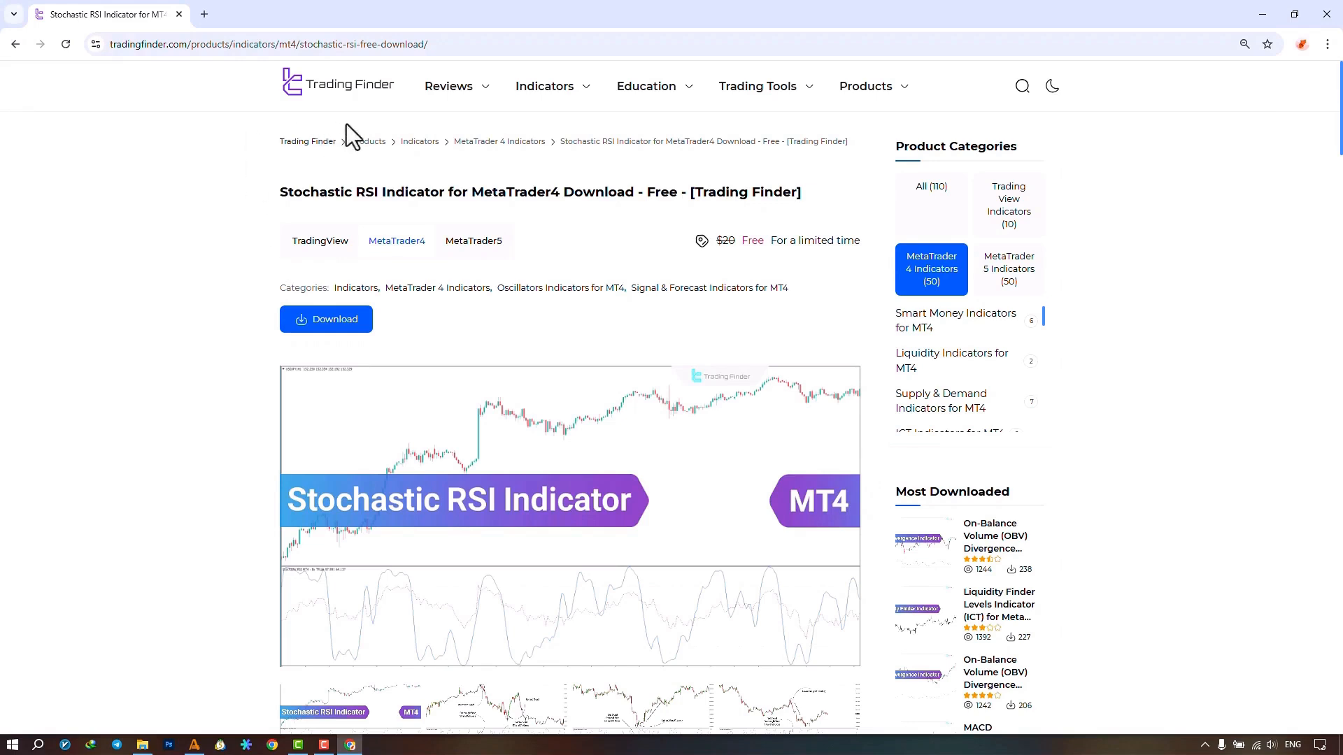
mouse_move(395, 358)
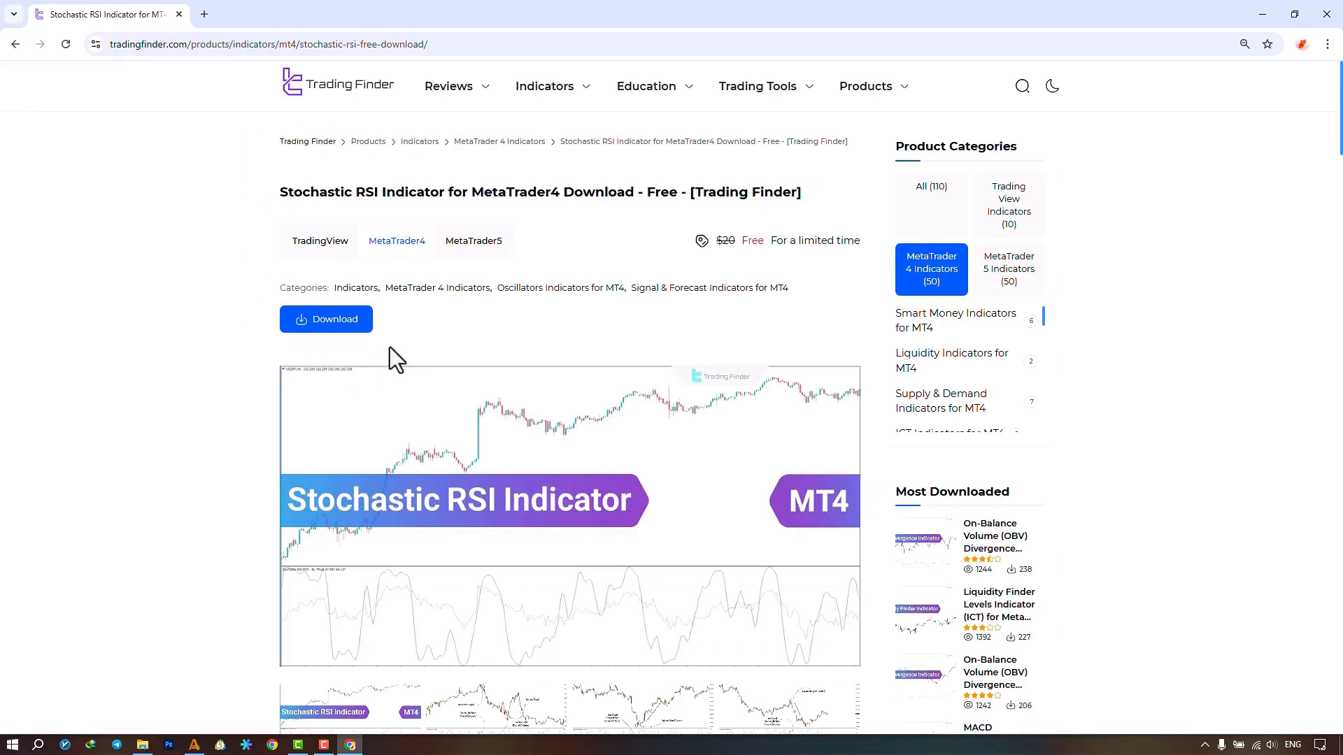
mouse_move(391, 277)
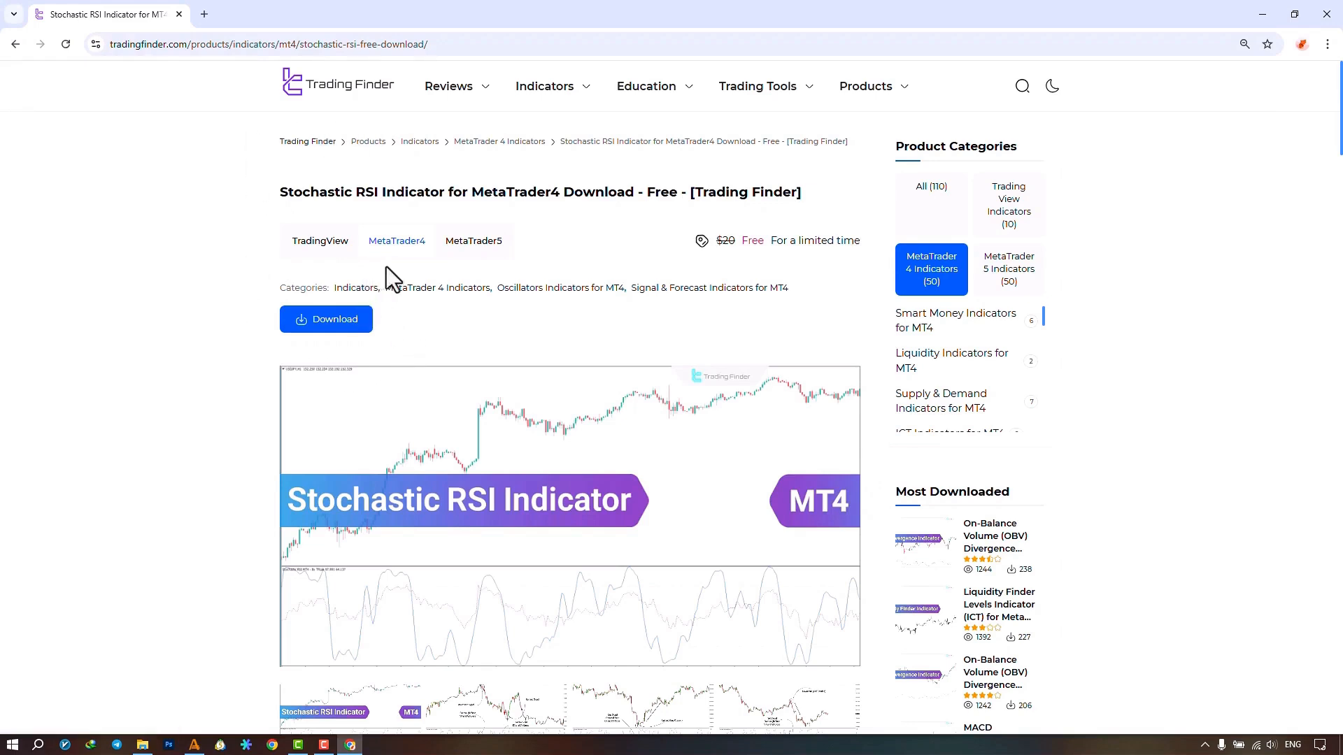
mouse_move(543, 268)
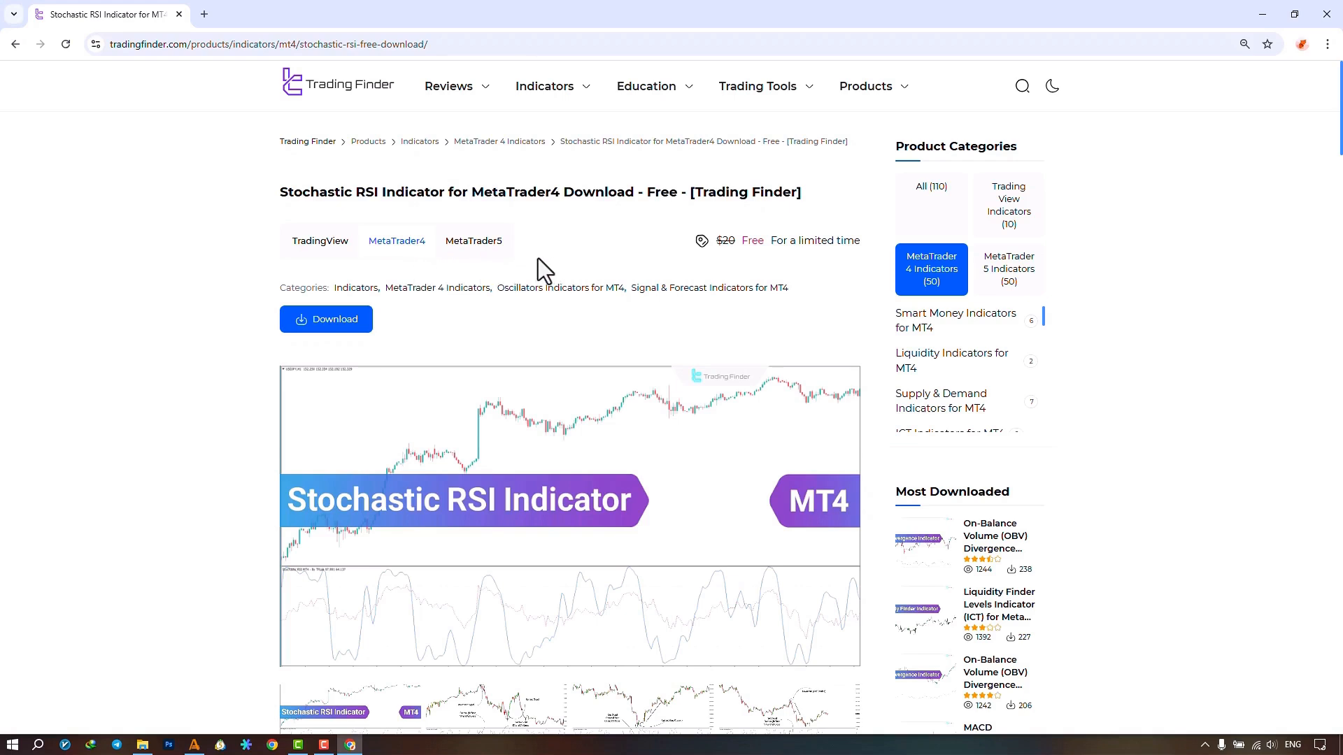
- Scroll the Stochastic RSI product page down to its description and back up
scroll(down, 3)
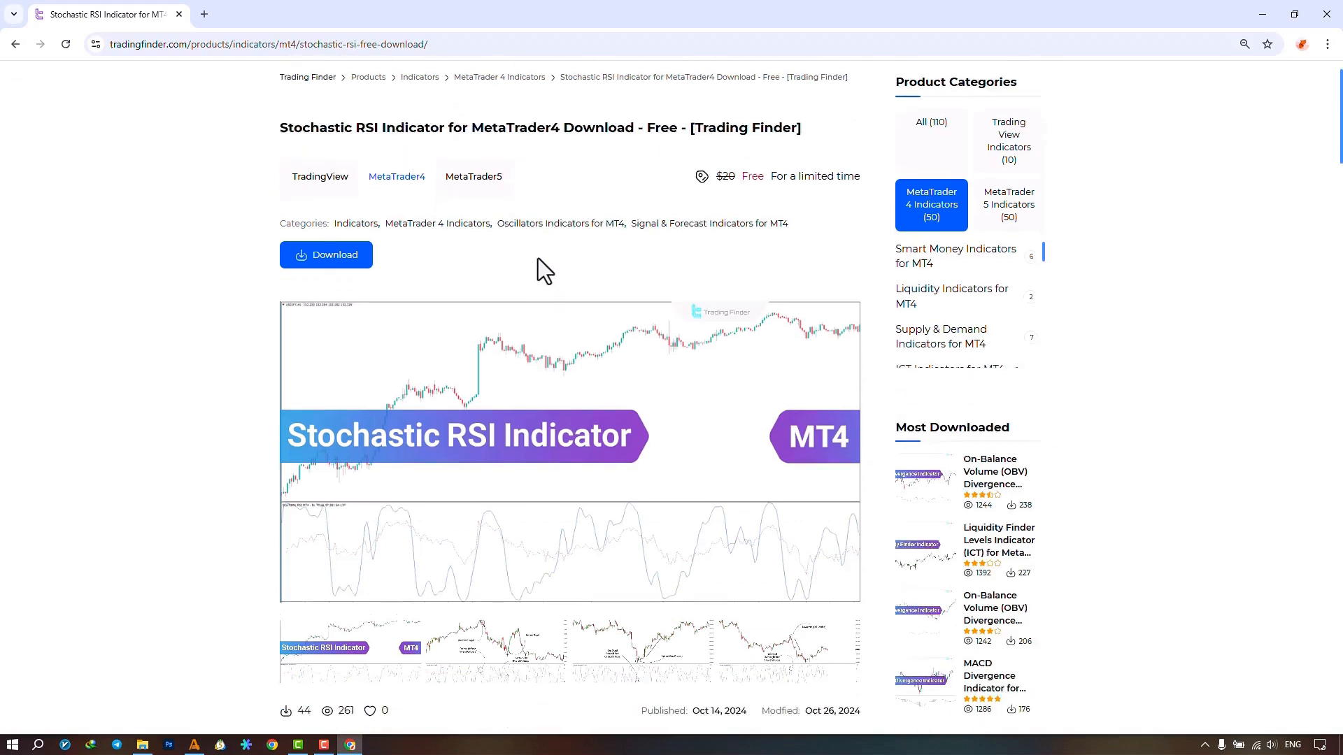
scroll(down, 3)
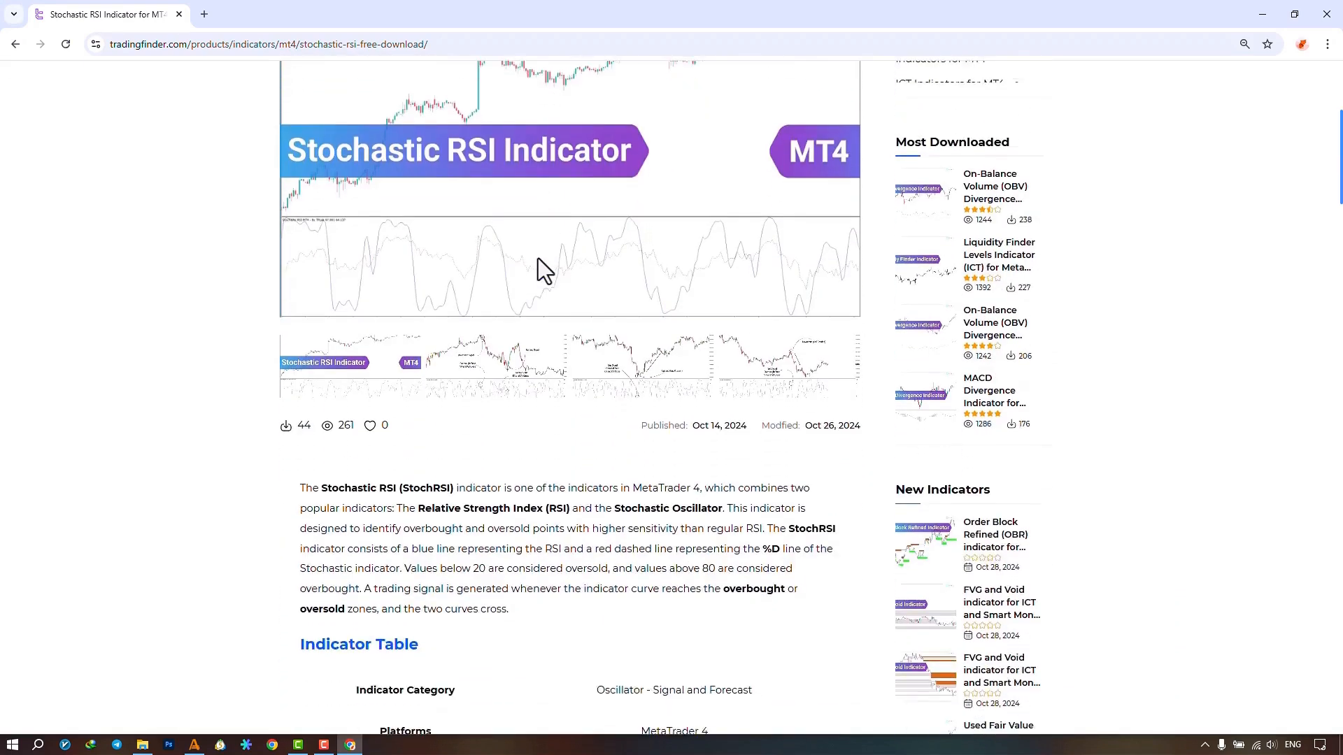
scroll(down, 3)
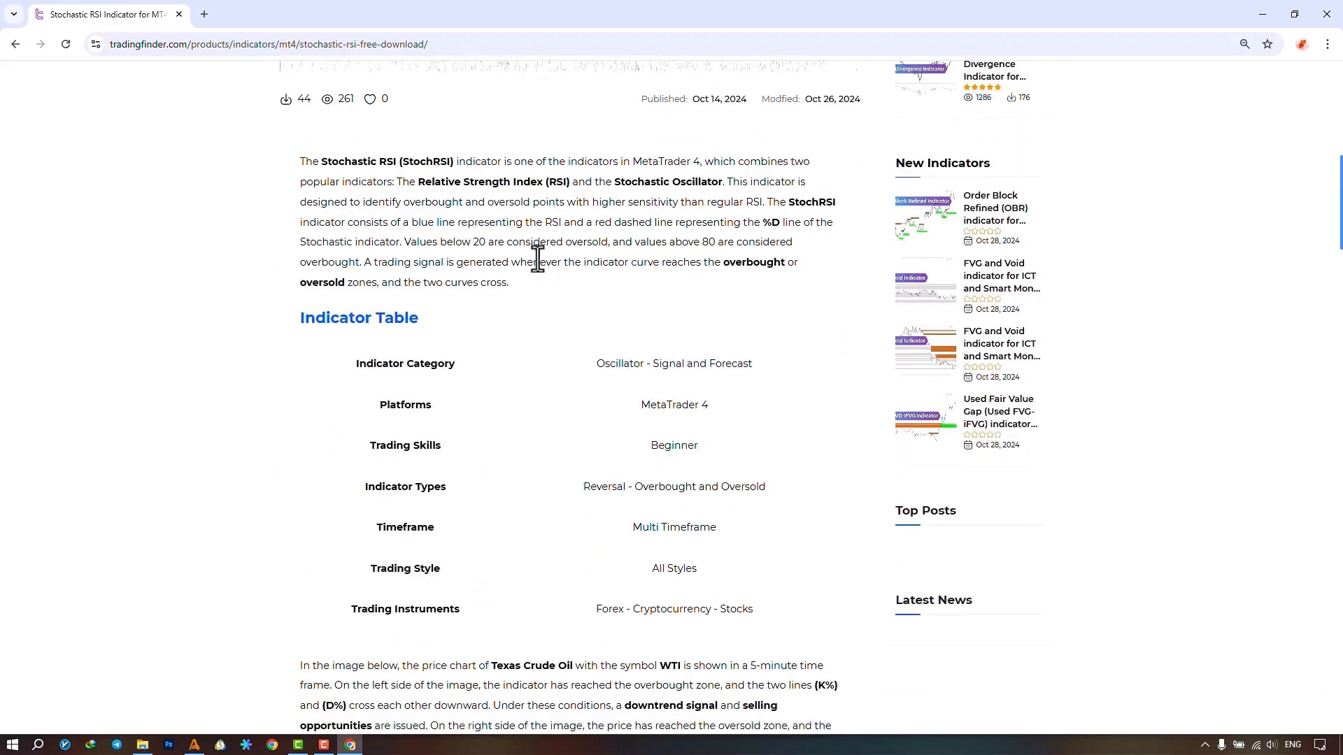
scroll(up, 3)
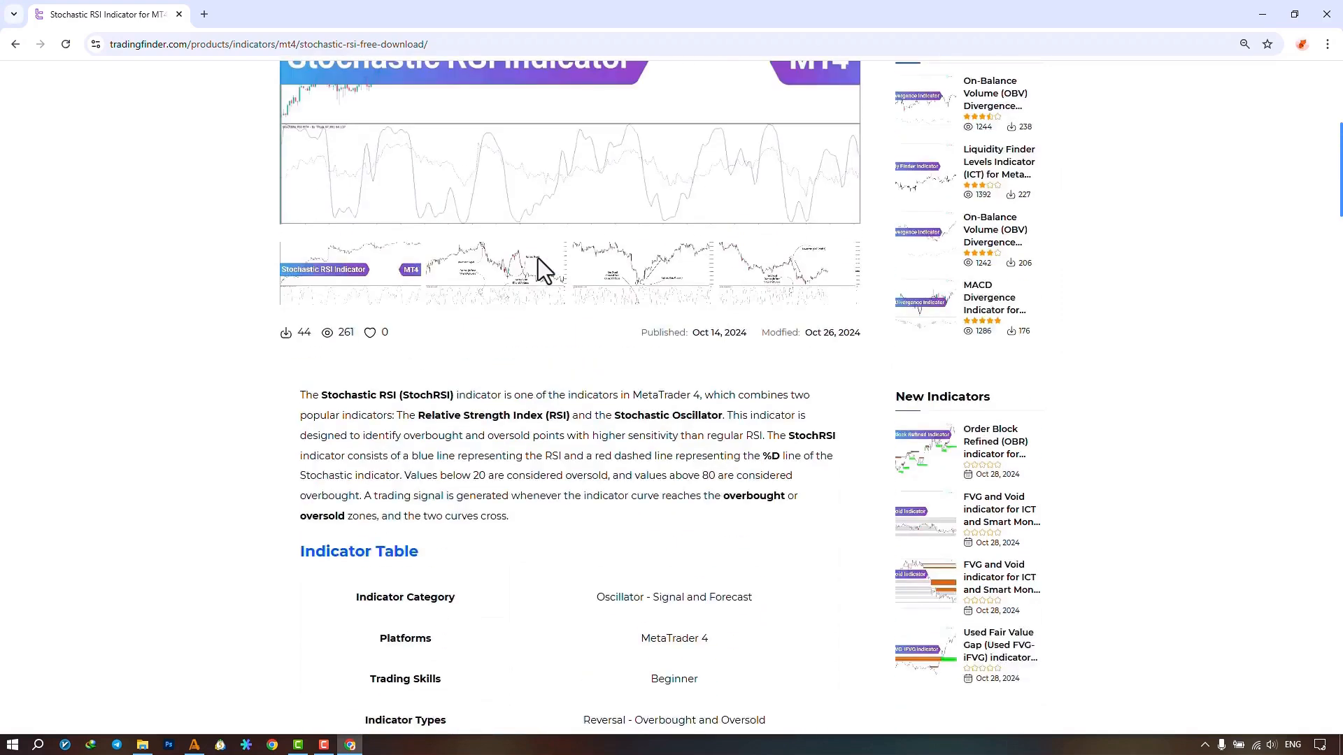
scroll(up, 3)
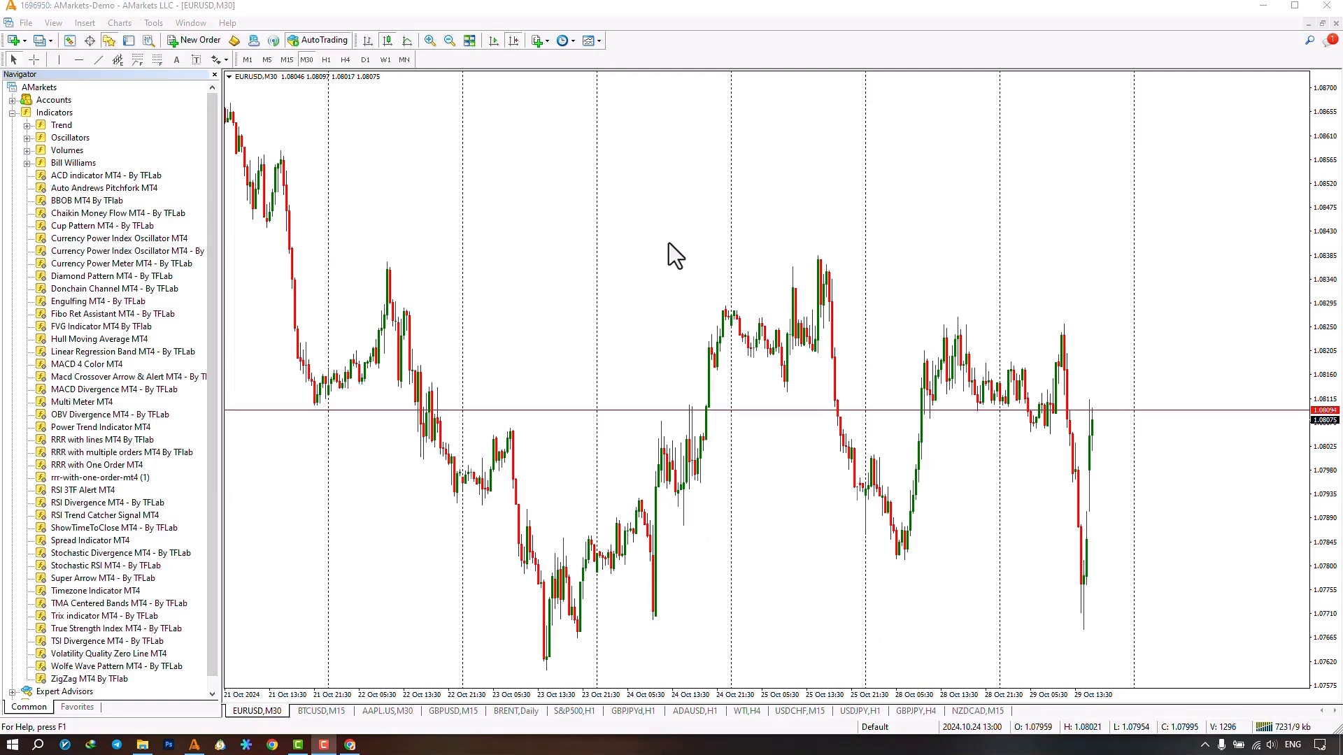
mouse_move(589, 287)
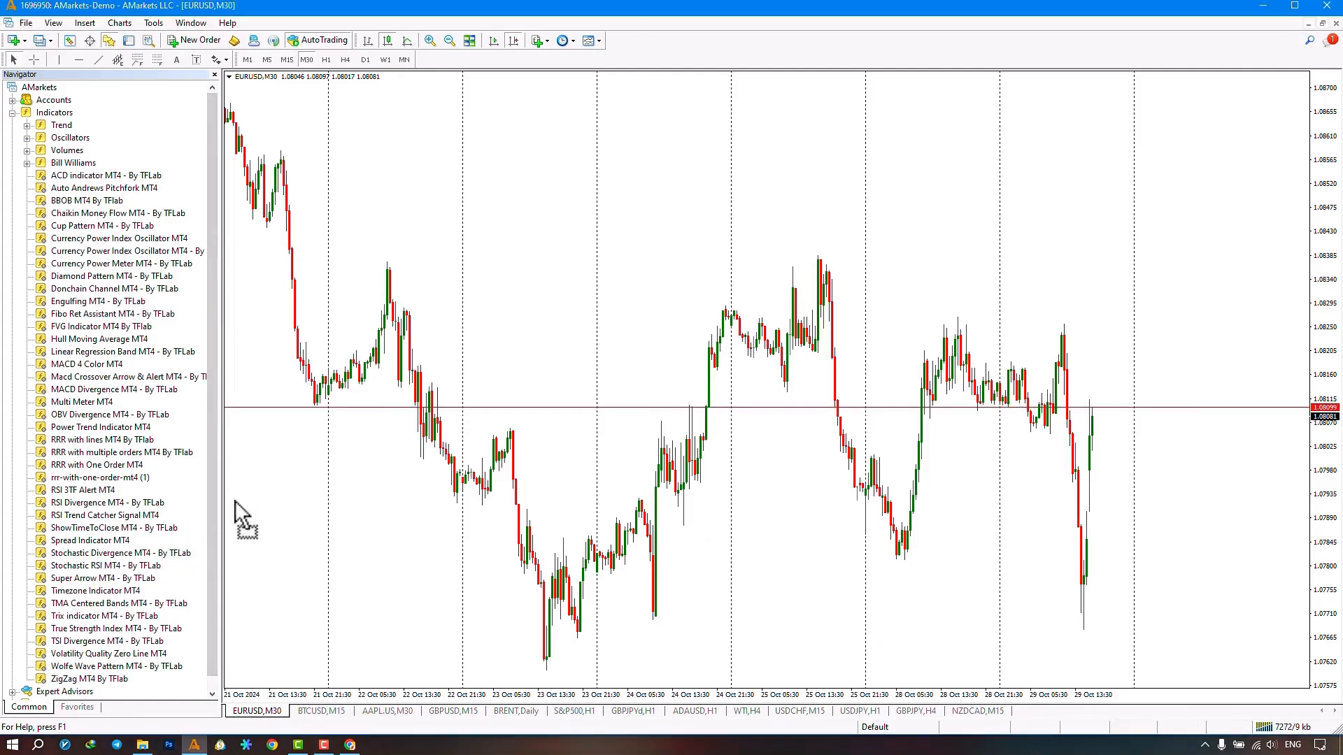
- Attach Stochastic RSI MT4 from the Navigator with Allow DLL imports ticked on the Common settings
double_click(105, 565)
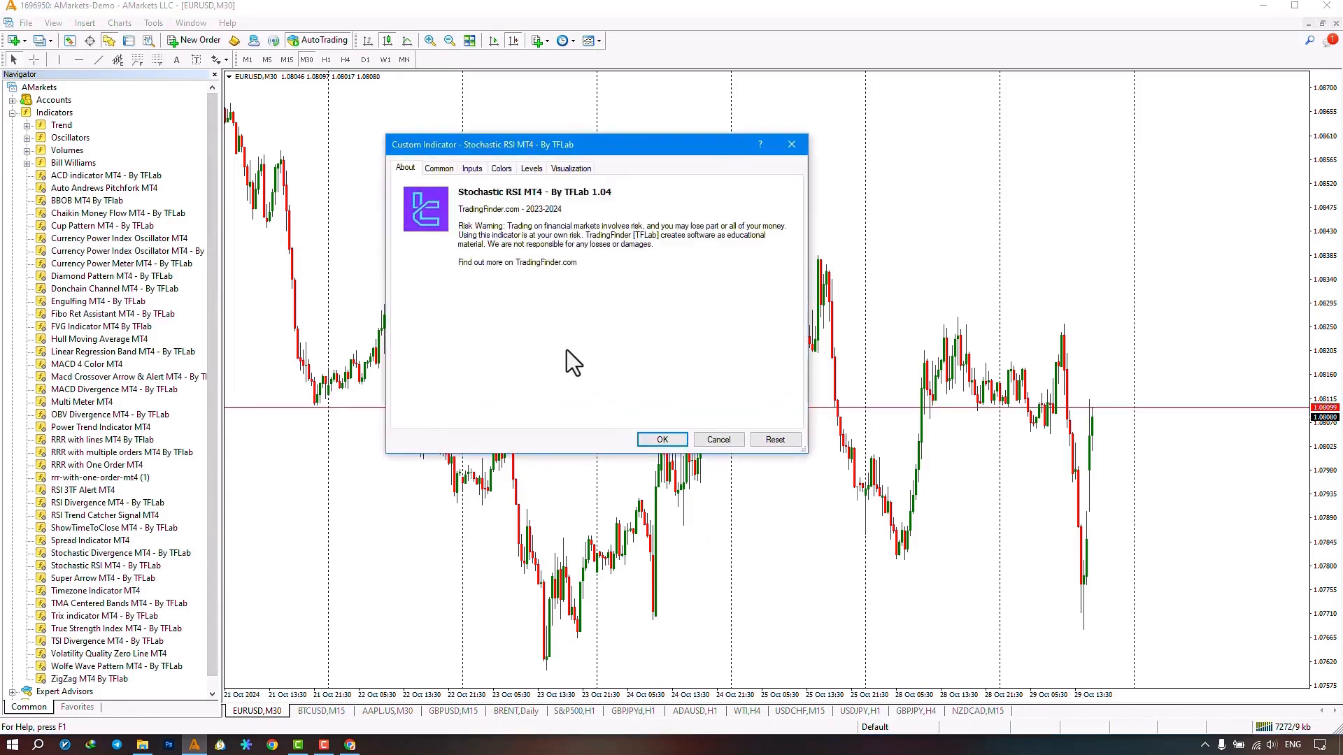
mouse_move(505, 338)
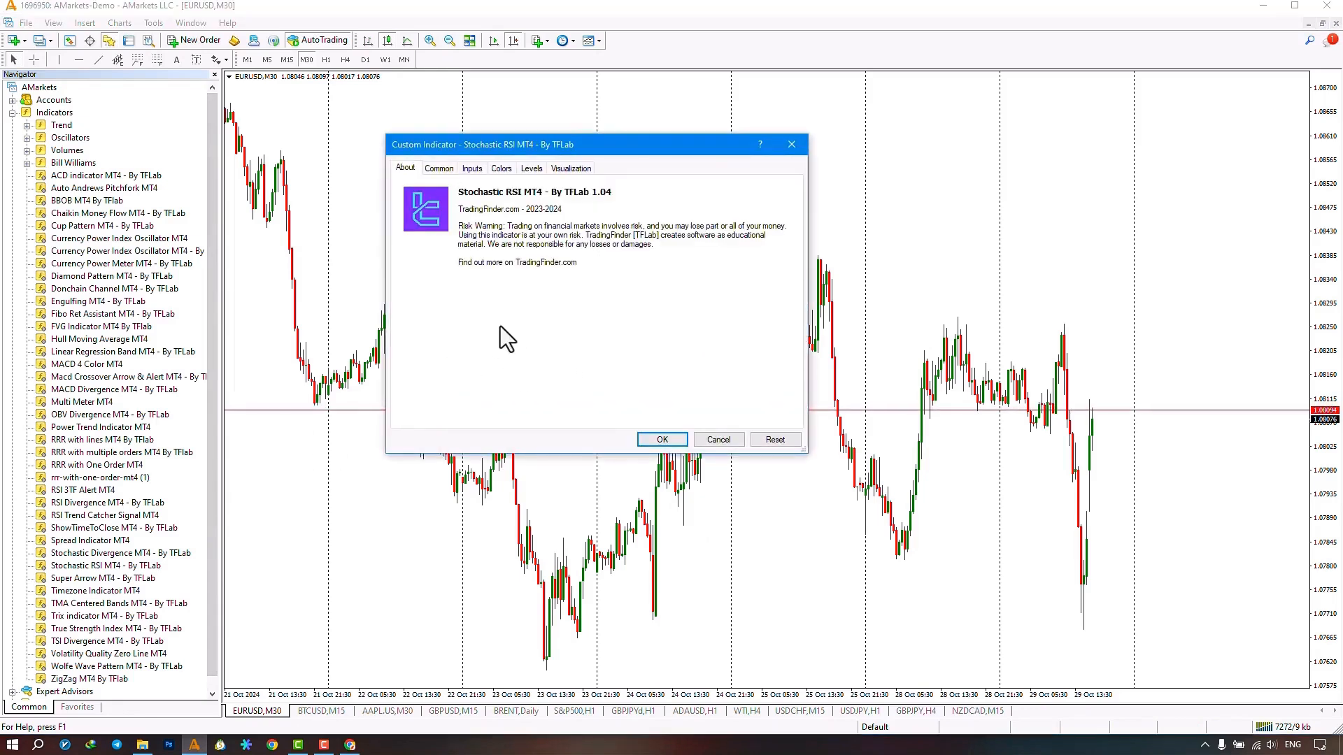
click(438, 168)
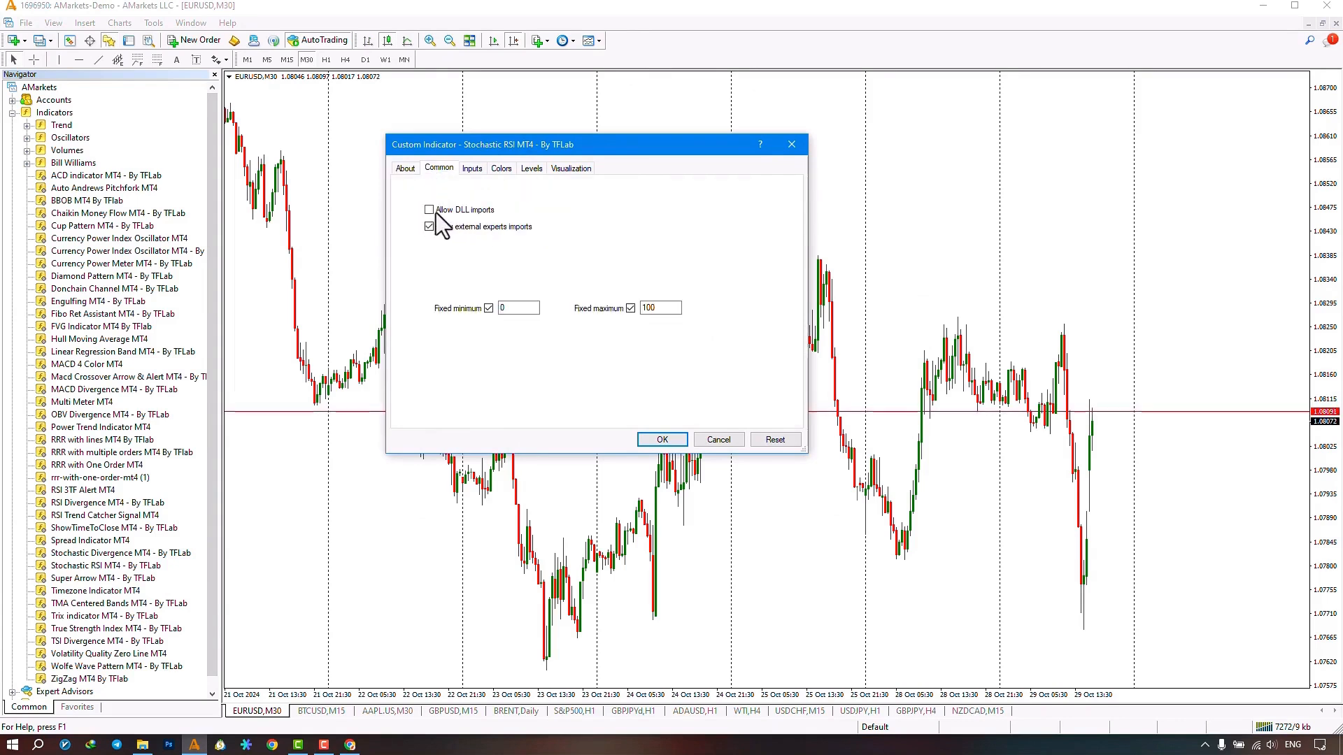
click(428, 209)
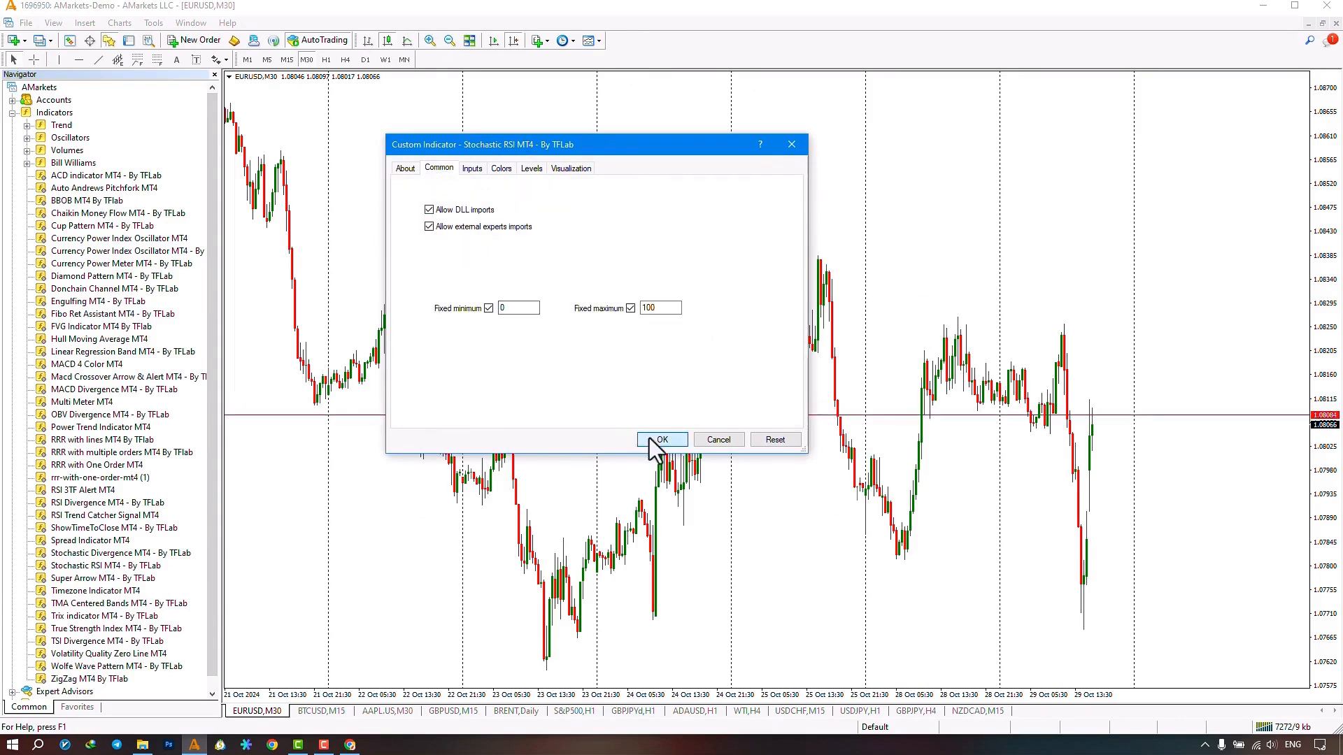
click(661, 440)
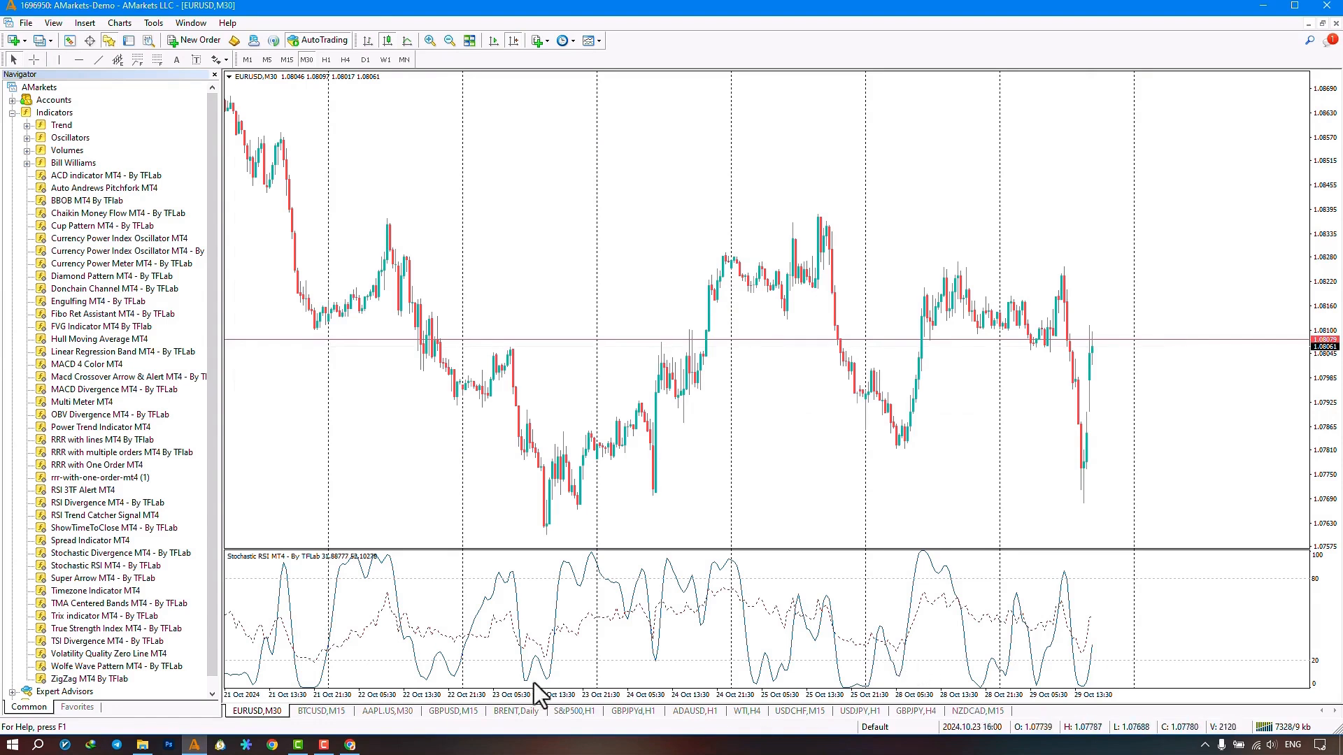
mouse_move(557, 685)
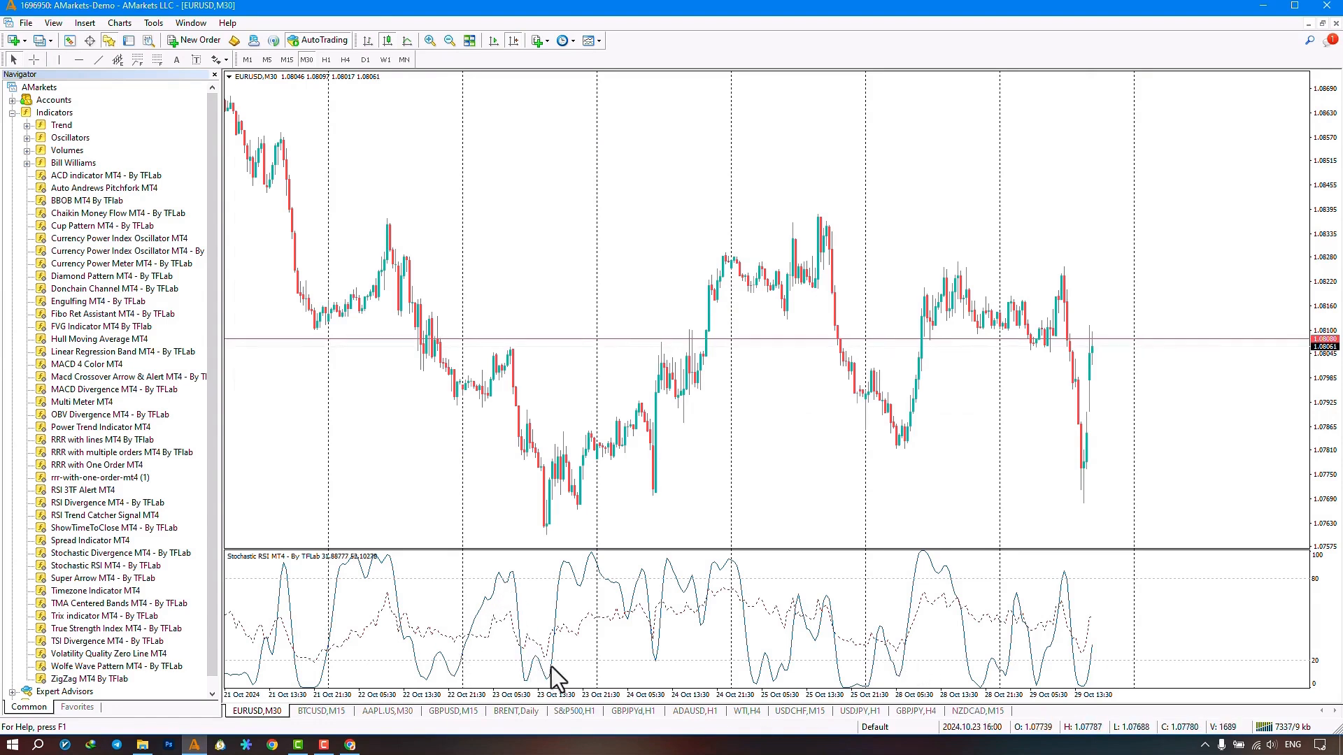
mouse_move(681, 621)
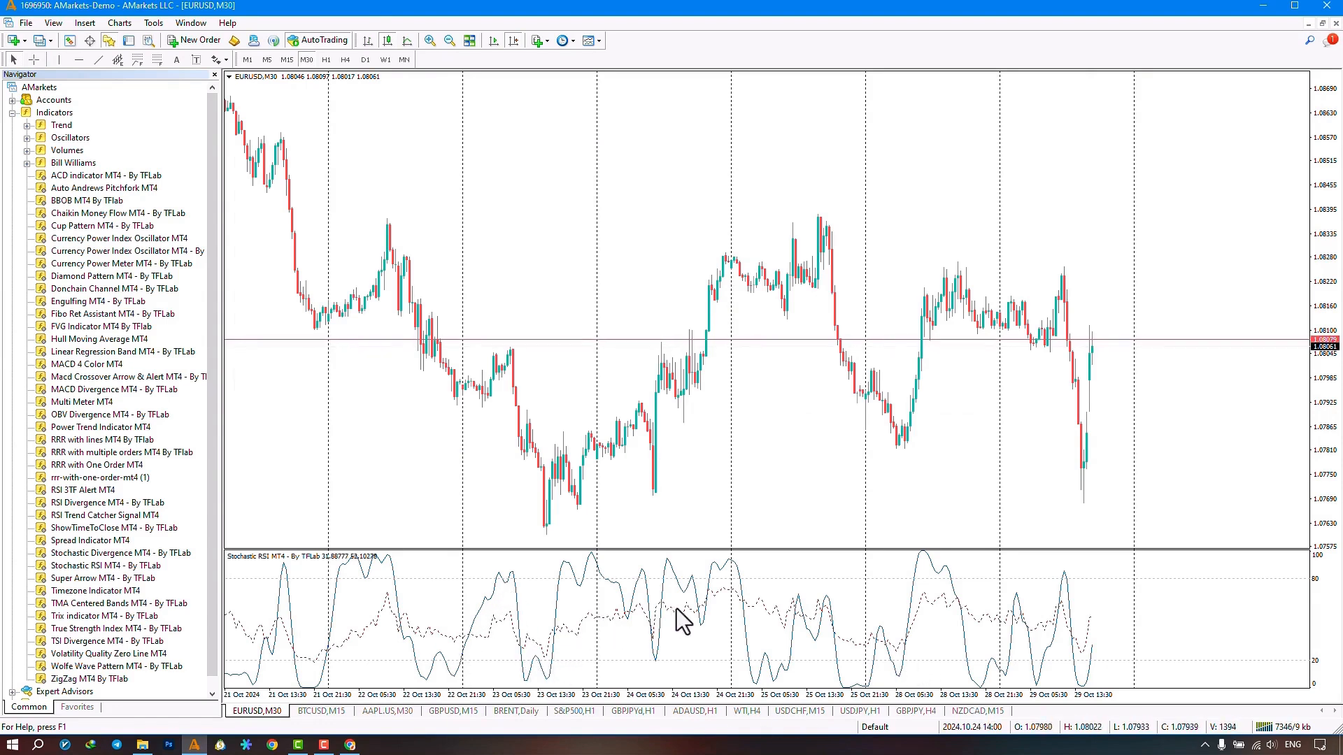
mouse_move(869, 647)
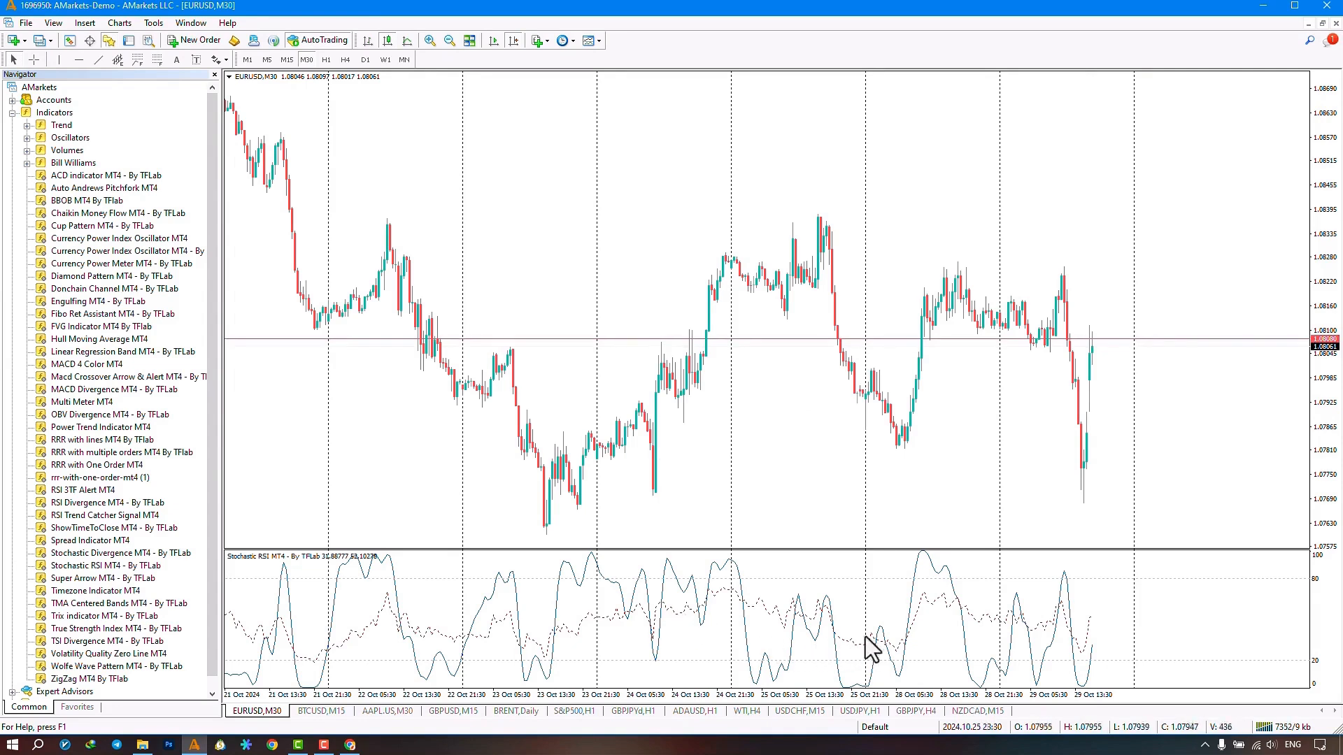
mouse_move(896, 674)
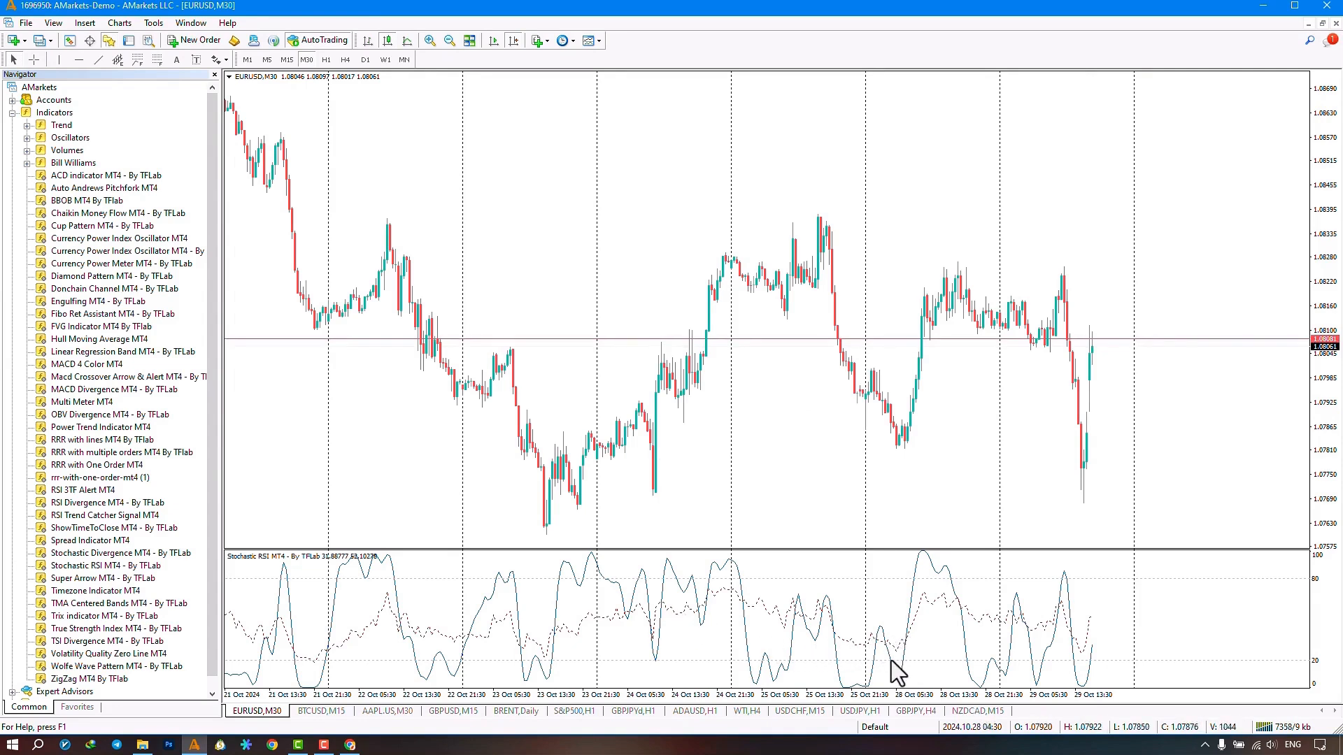
mouse_move(907, 651)
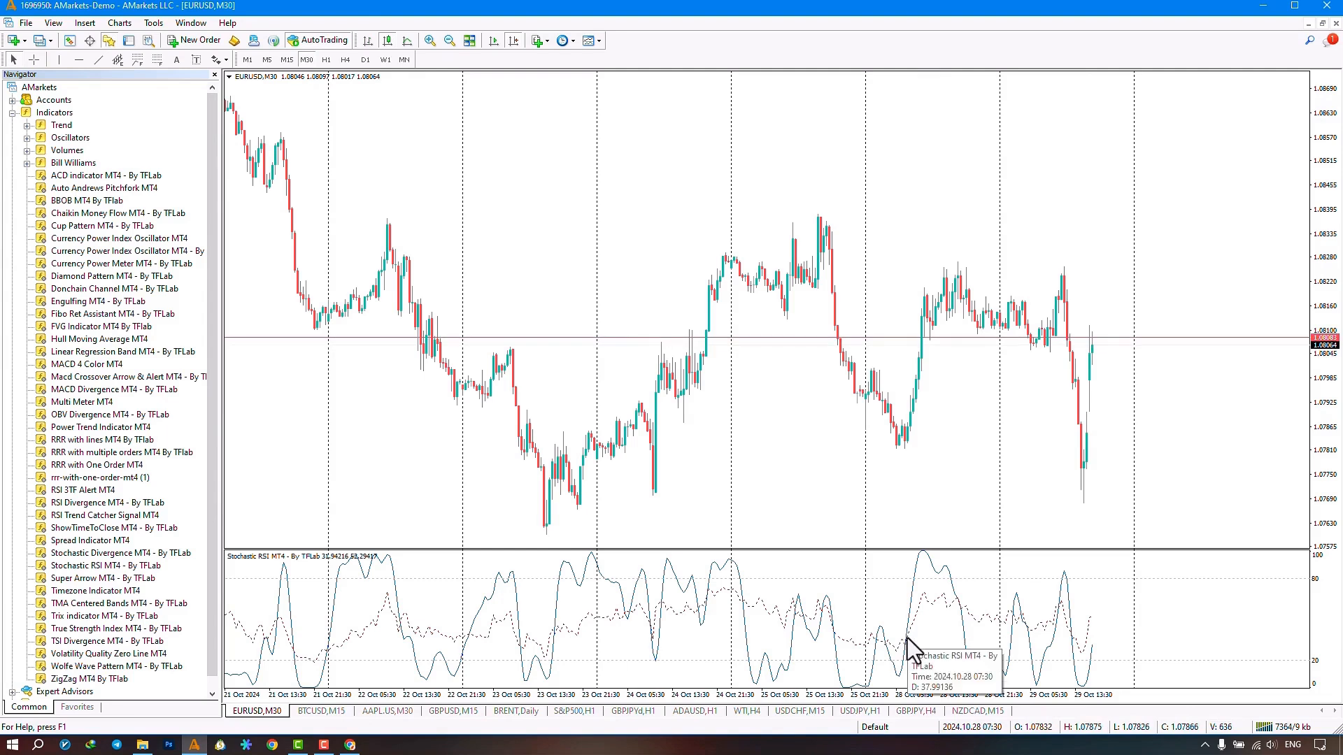
mouse_move(908, 634)
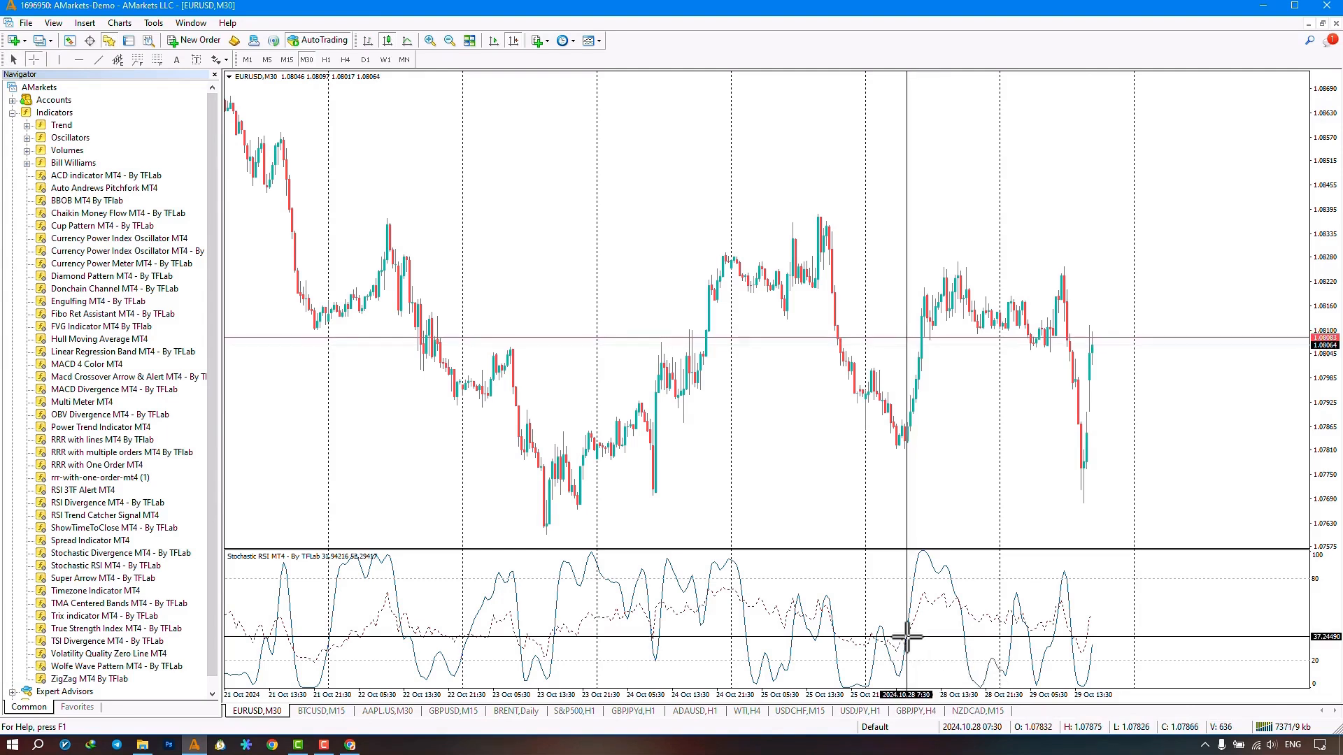
mouse_move(948, 602)
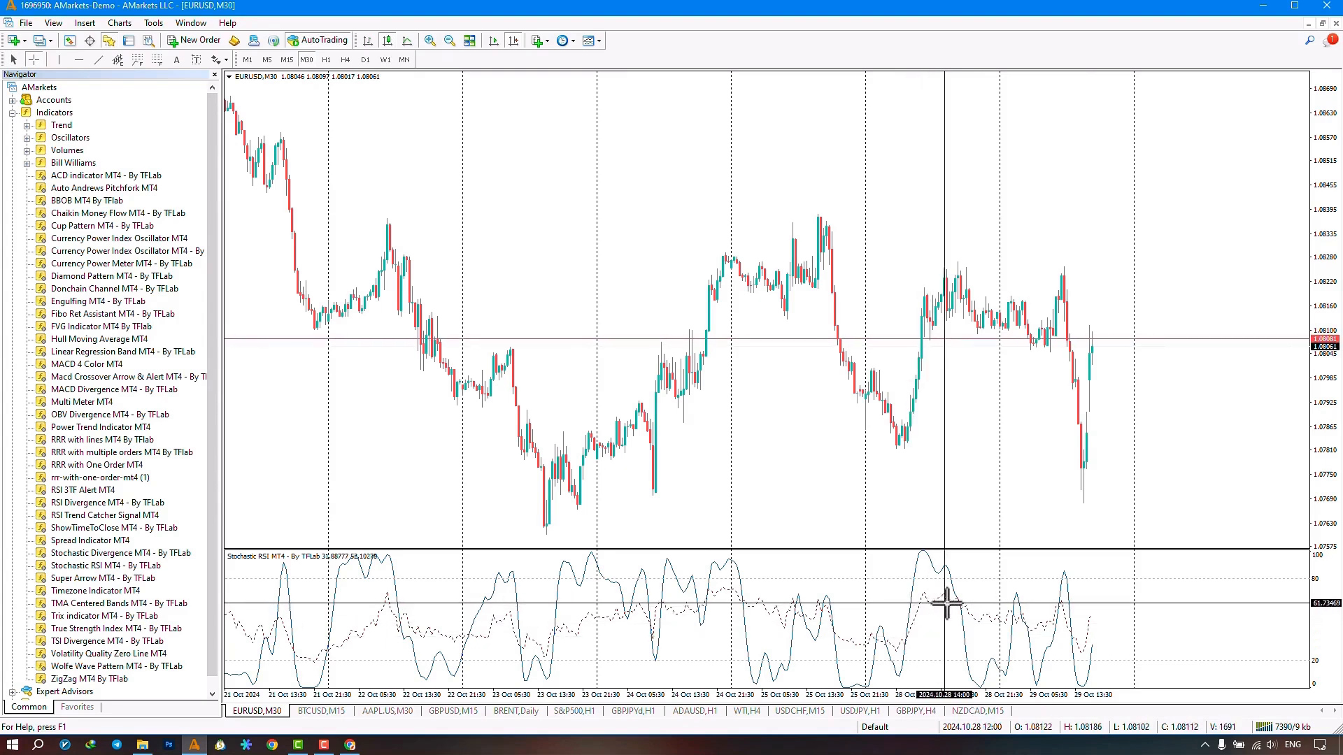
mouse_move(1062, 610)
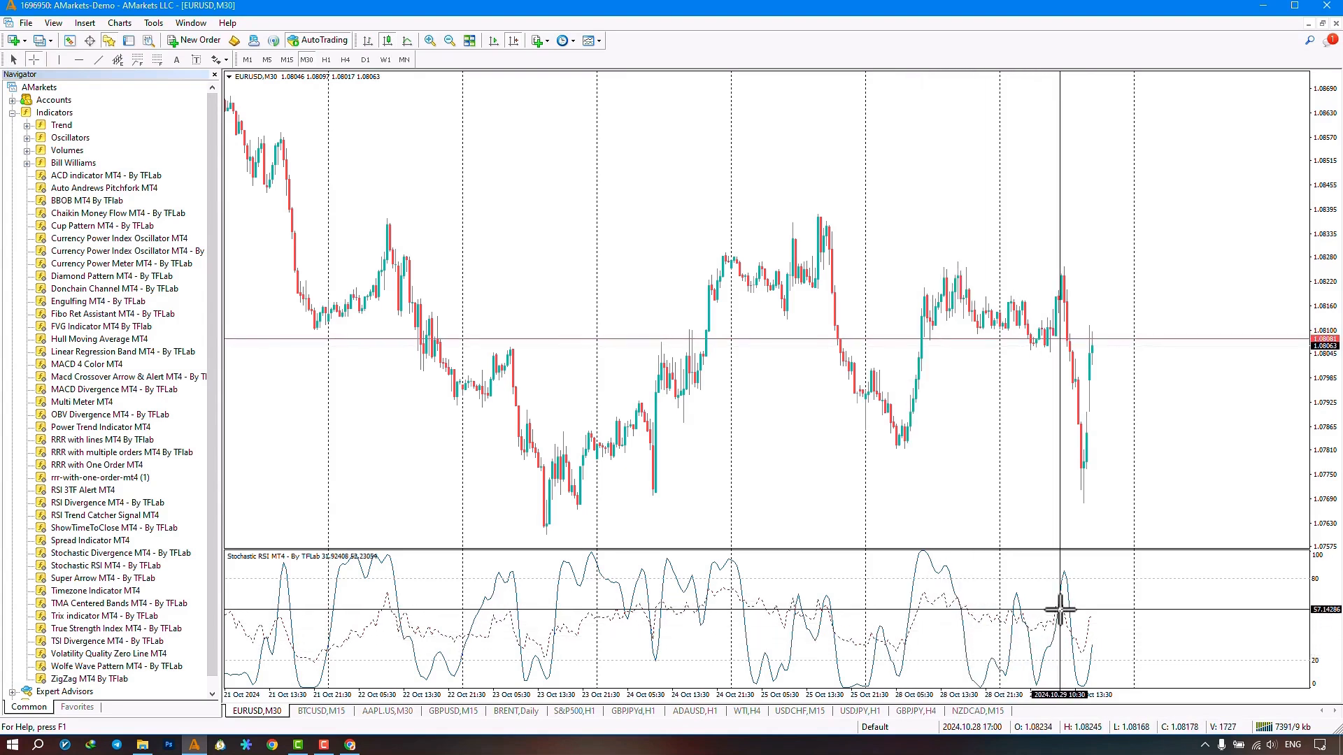
mouse_move(1070, 630)
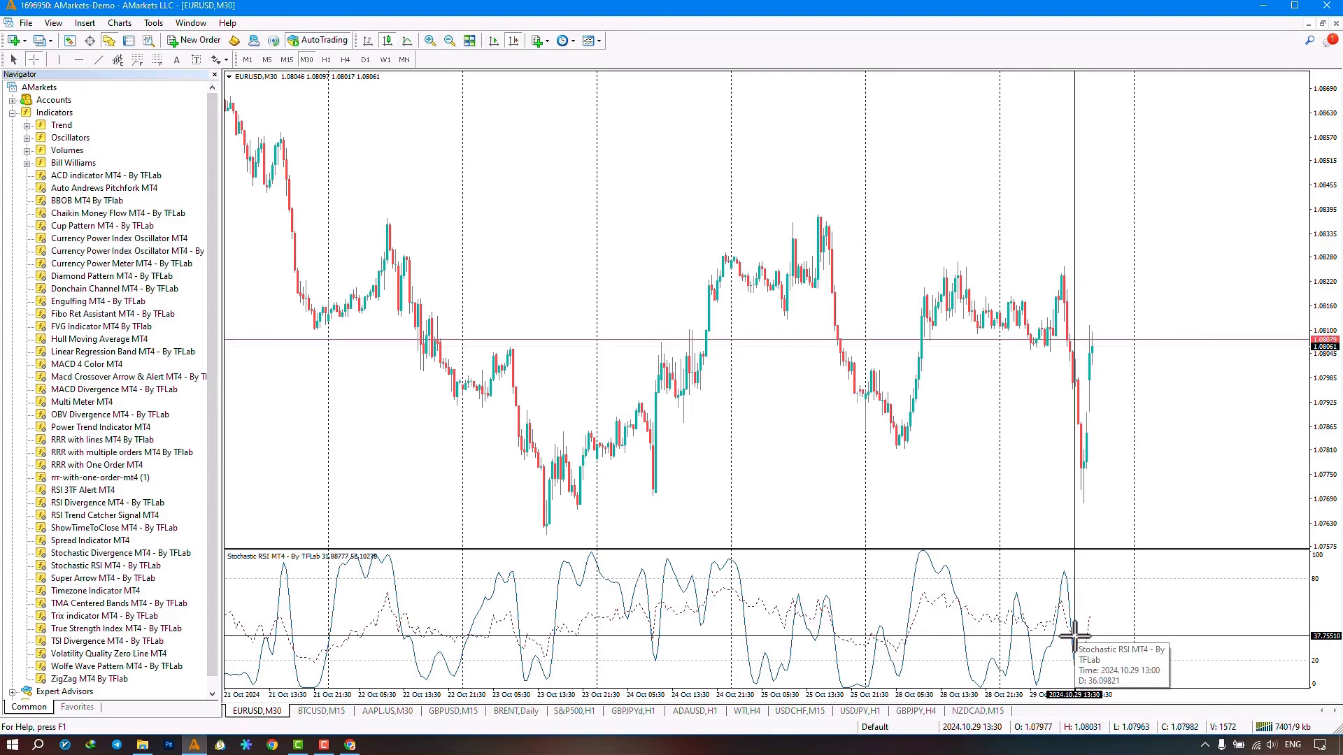
mouse_move(1073, 632)
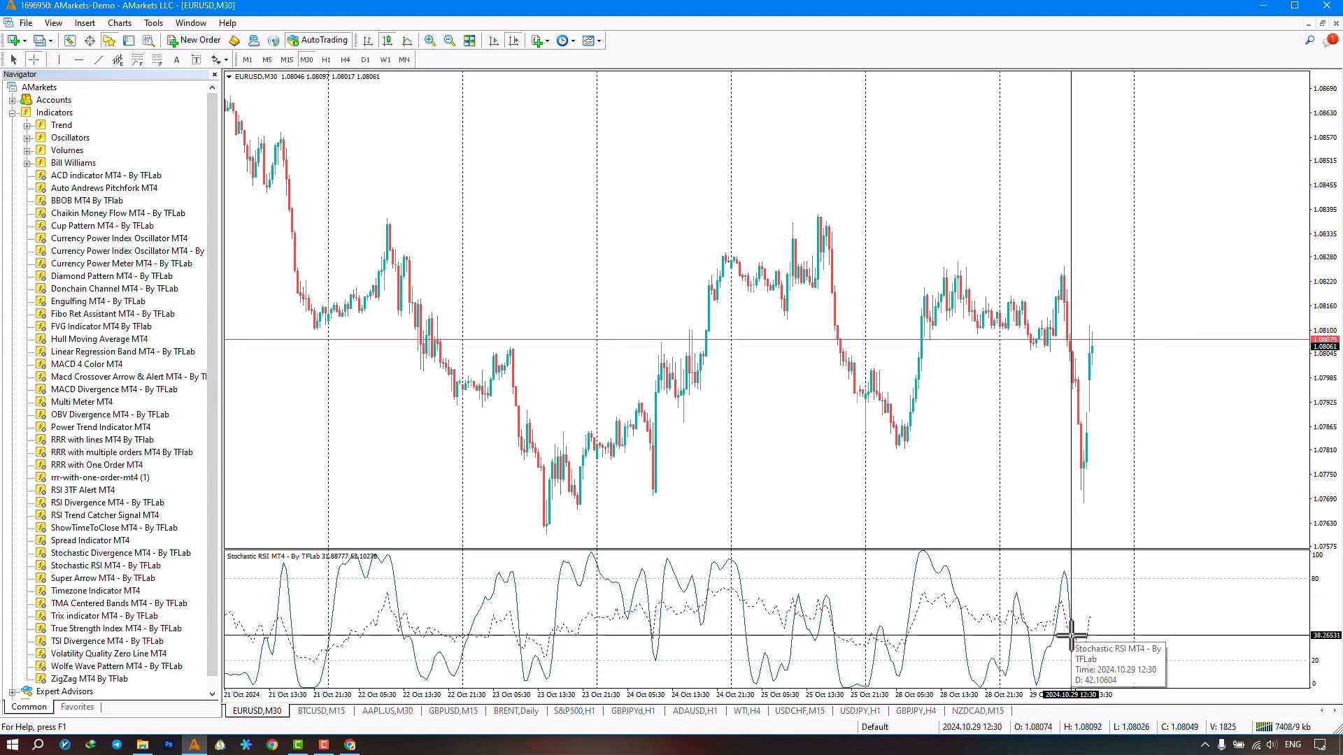
mouse_move(1070, 633)
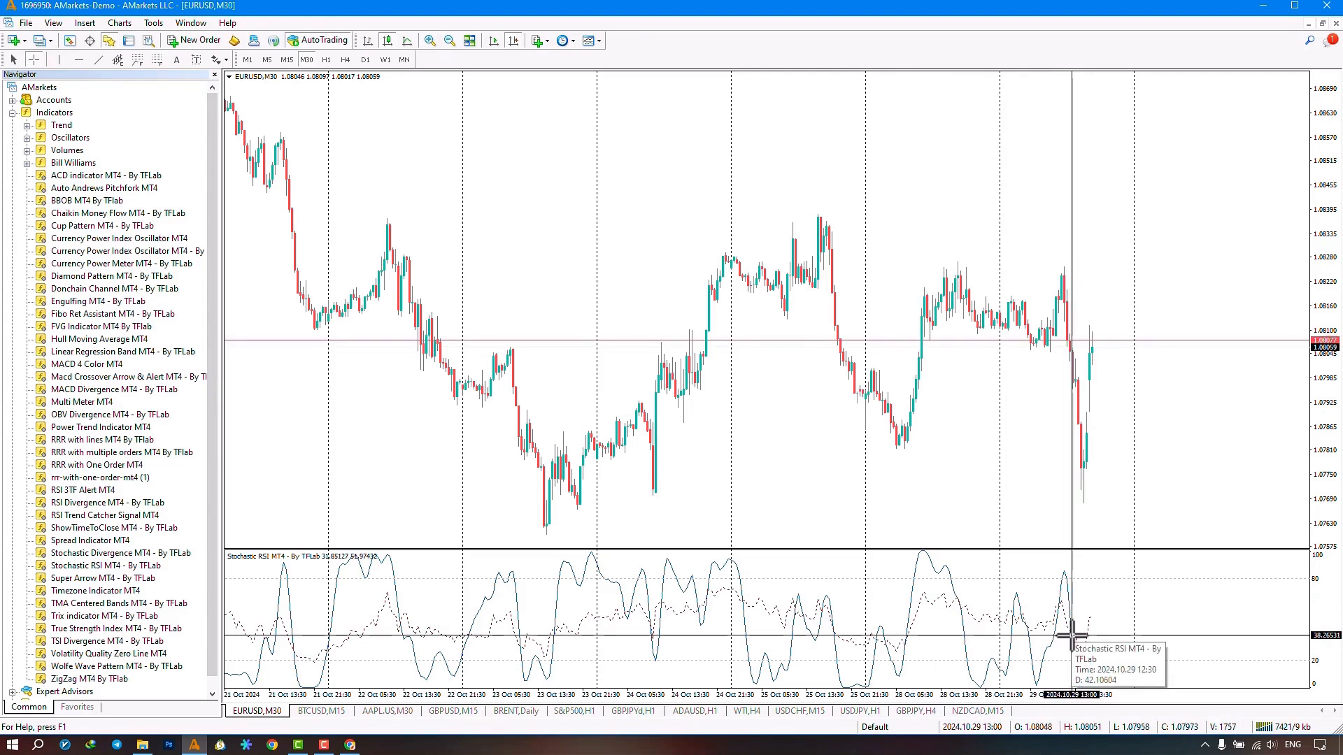
- Bring up the right-click context menu on the EURUSD M30 chart
right_click(677, 335)
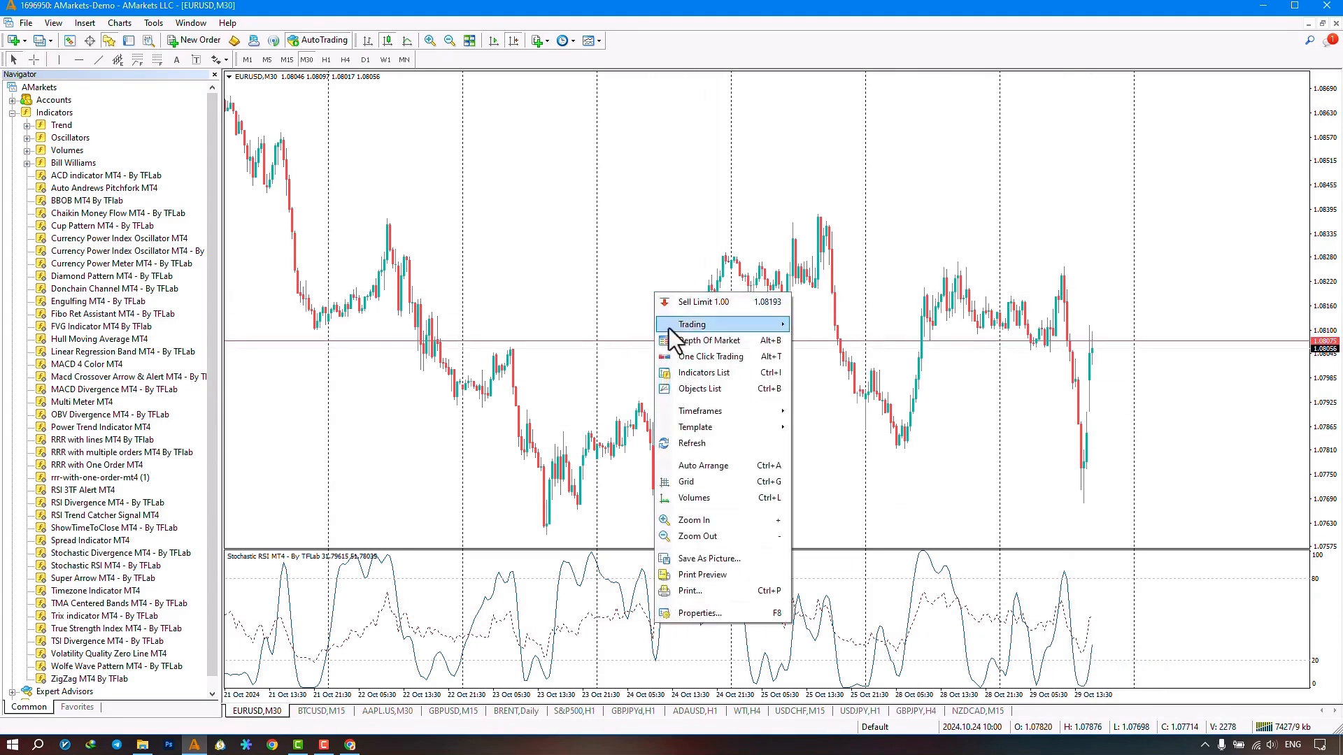
- Edit Stochastic RSI MT4 from the Indicators List and review K 3, D 3 and RSI Period 14 inputs
click(703, 372)
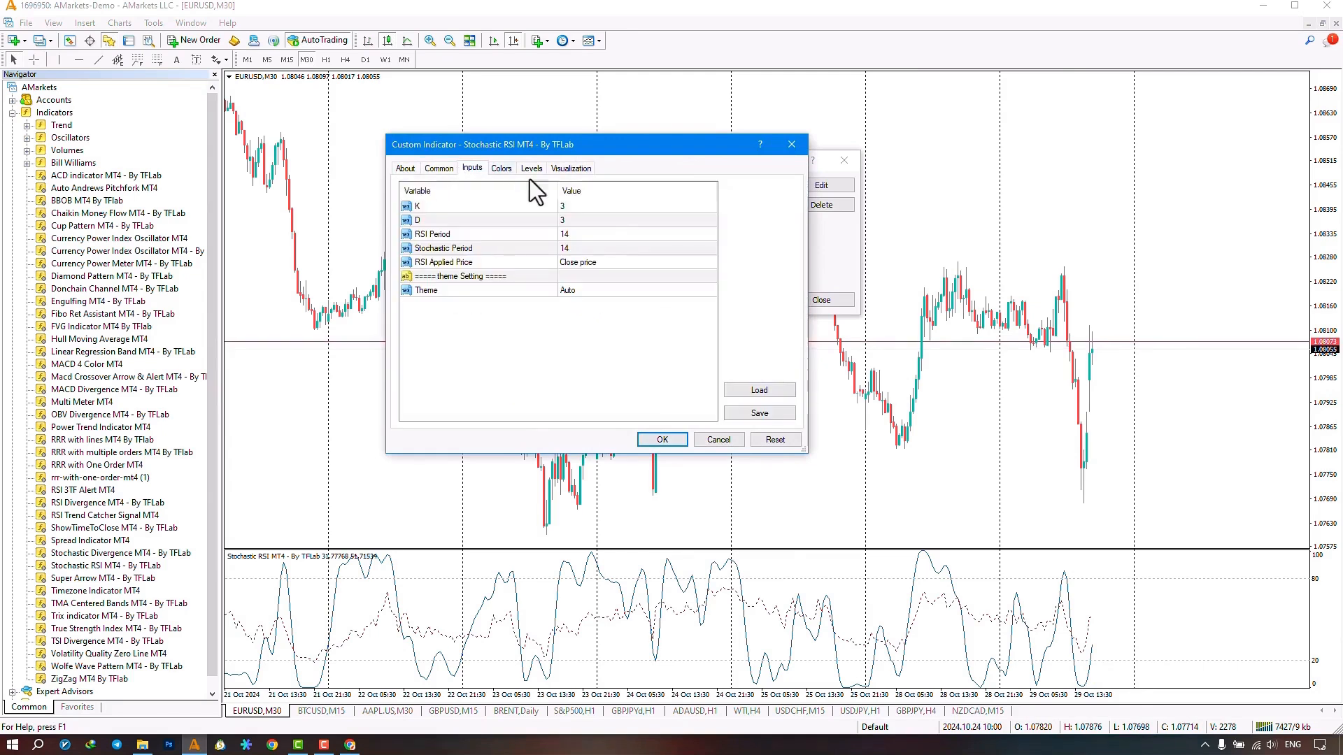
mouse_move(492, 322)
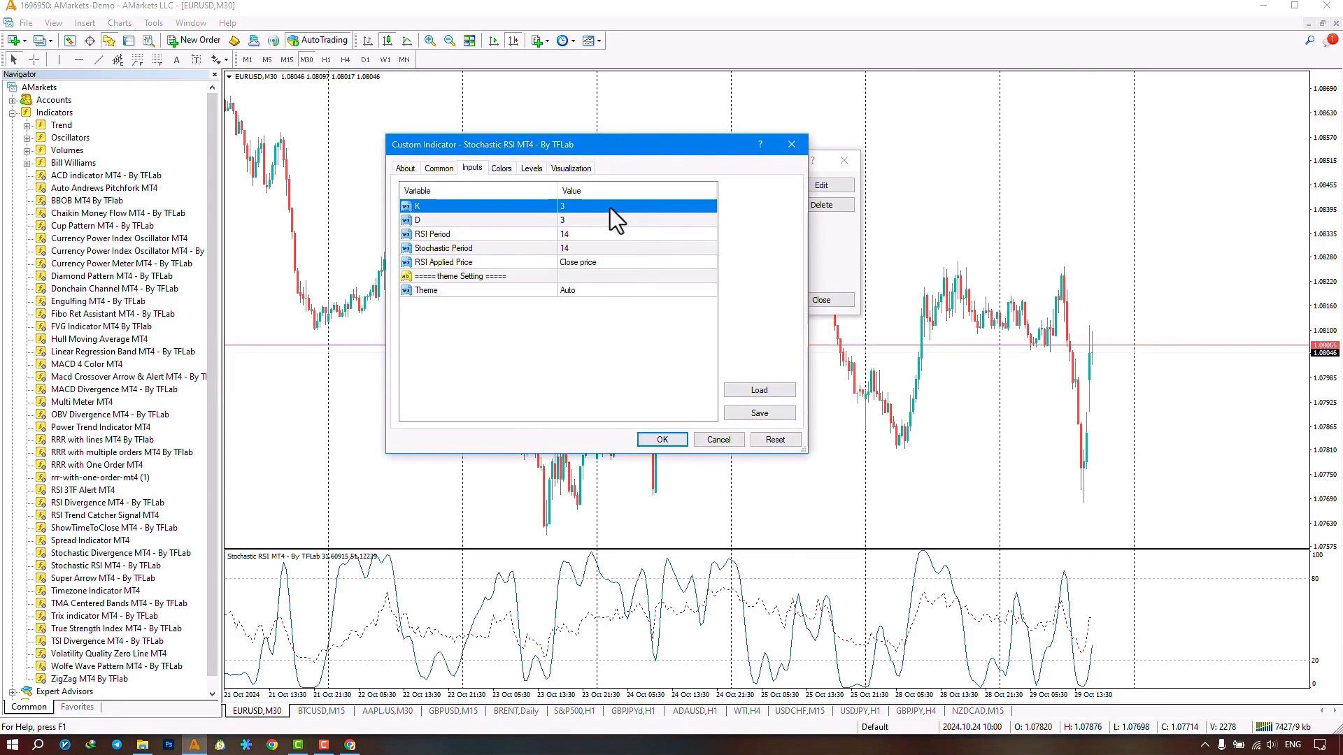
click(601, 219)
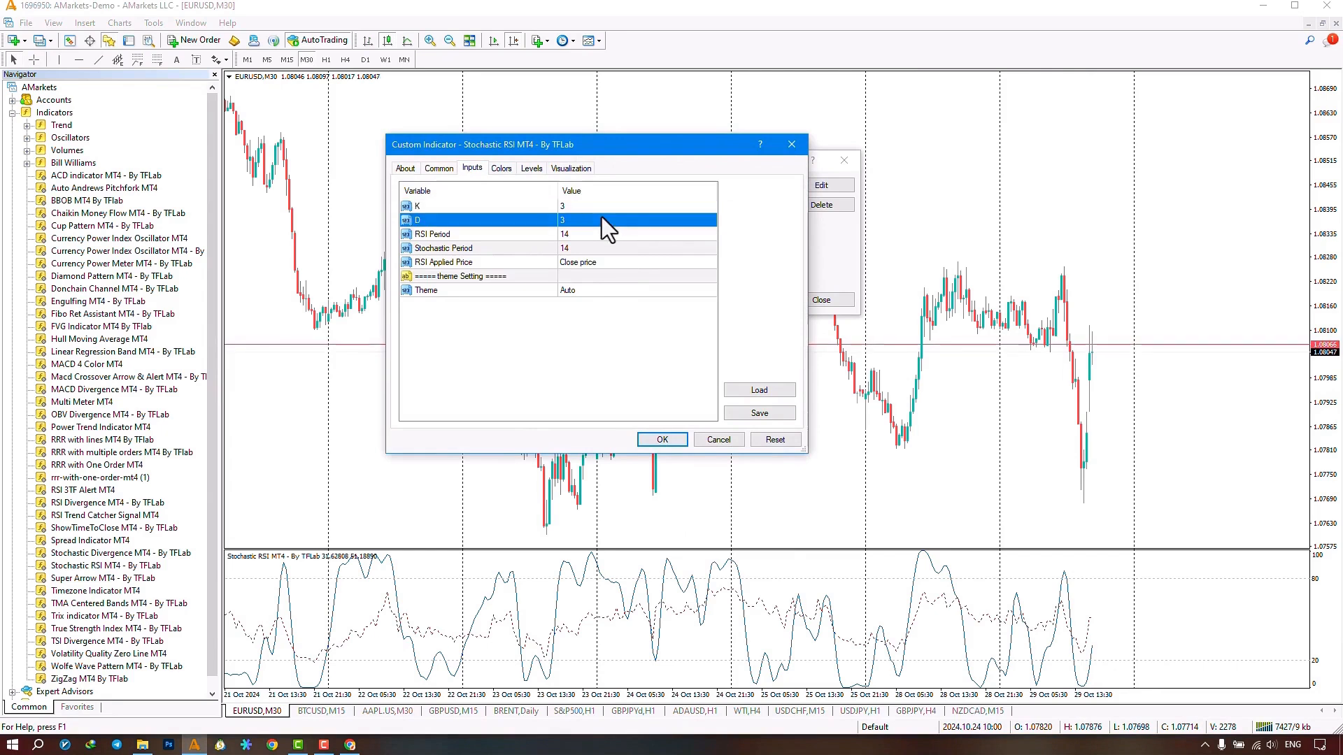
click(471, 234)
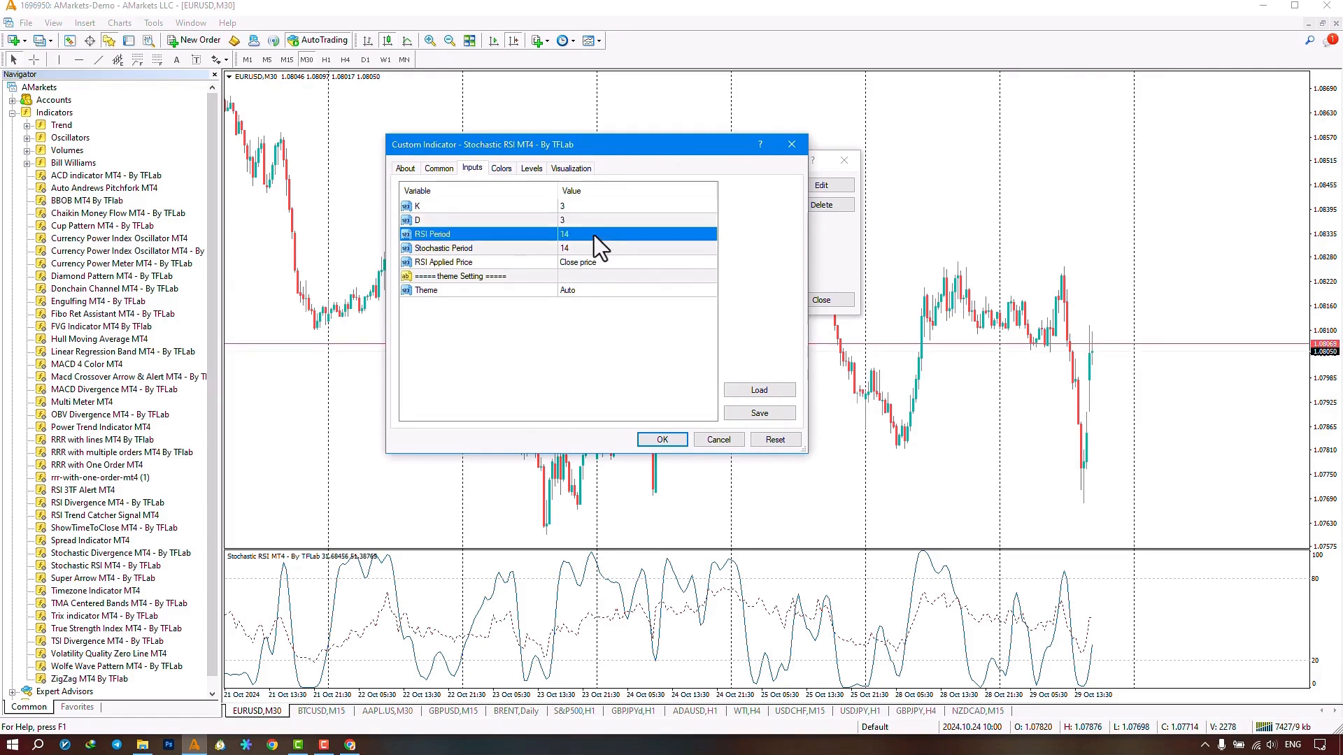
click(553, 249)
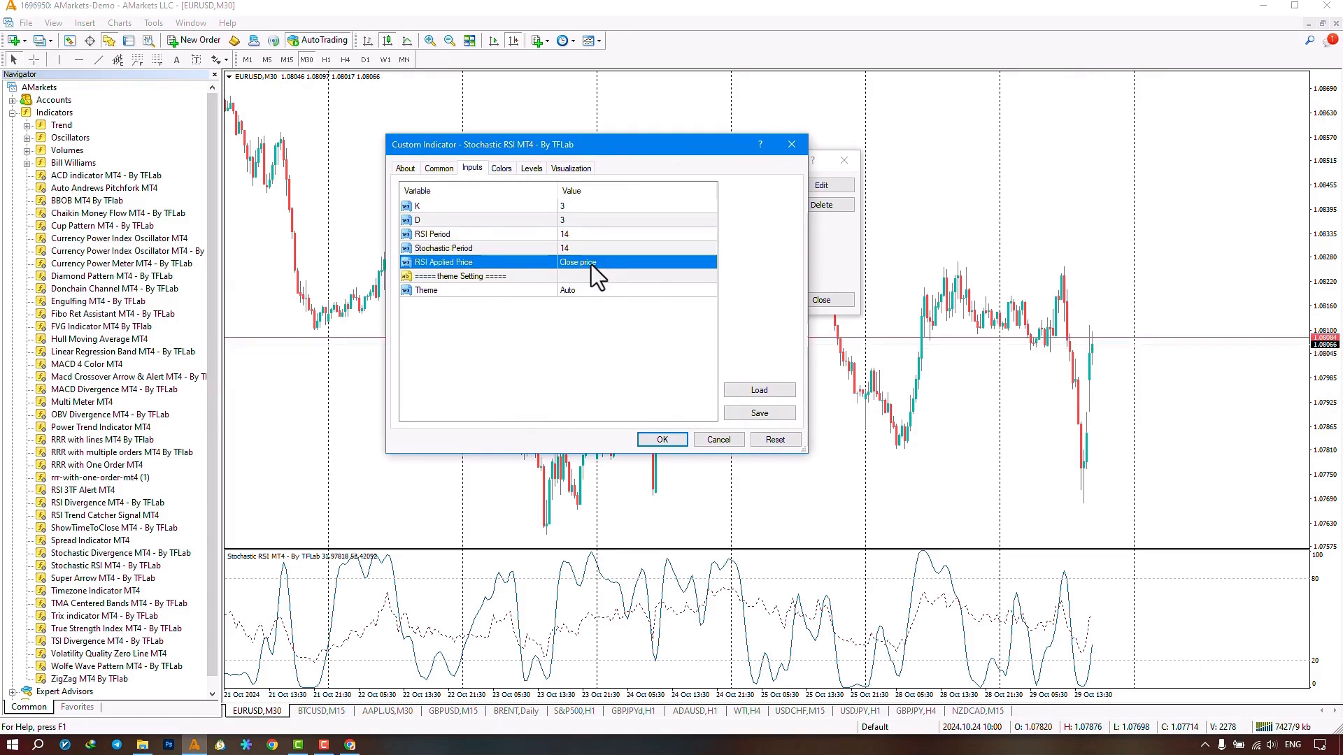
click(636, 262)
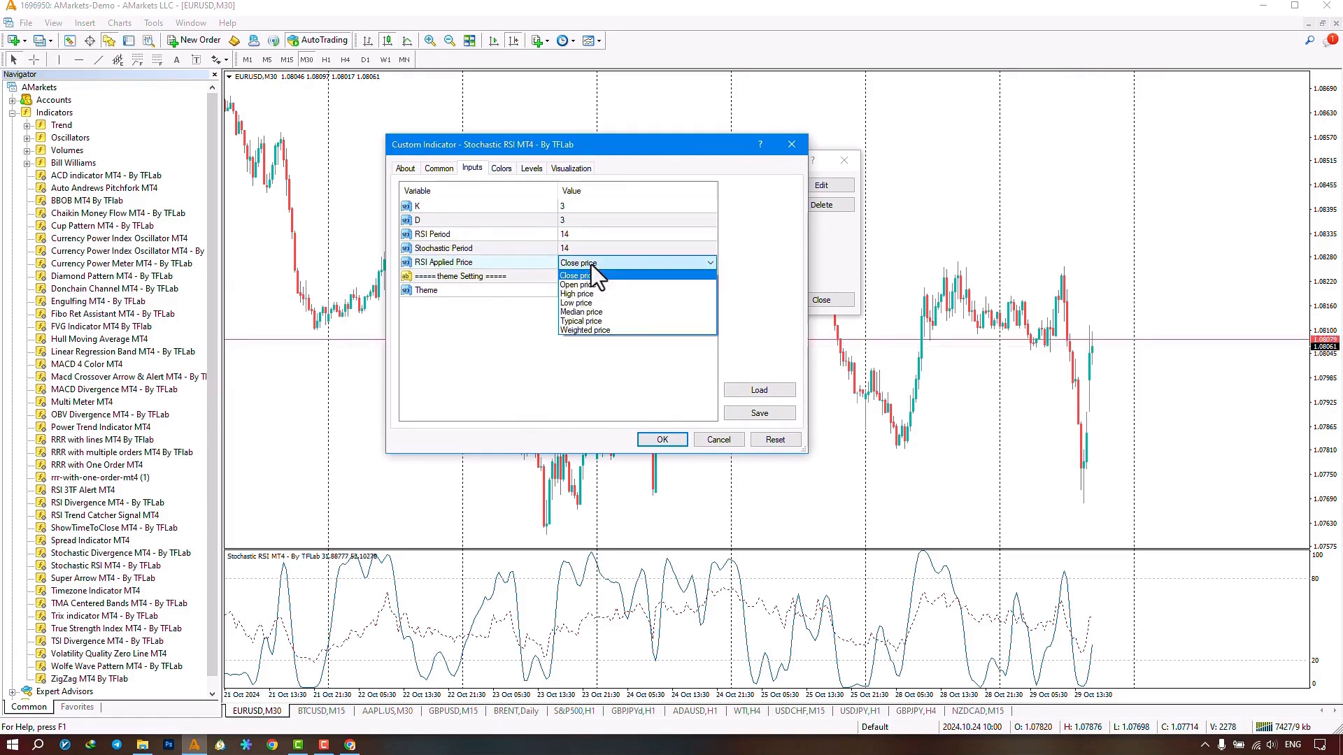
mouse_move(577, 284)
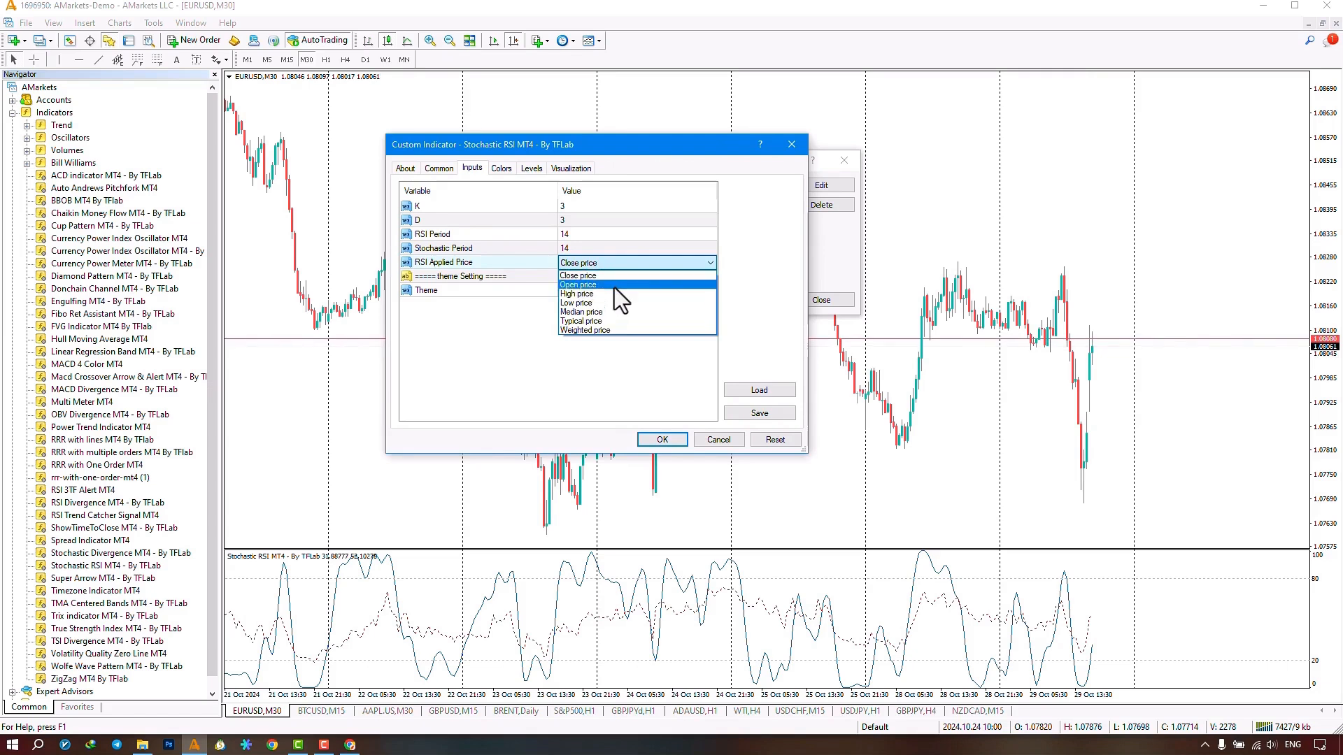
mouse_move(613, 294)
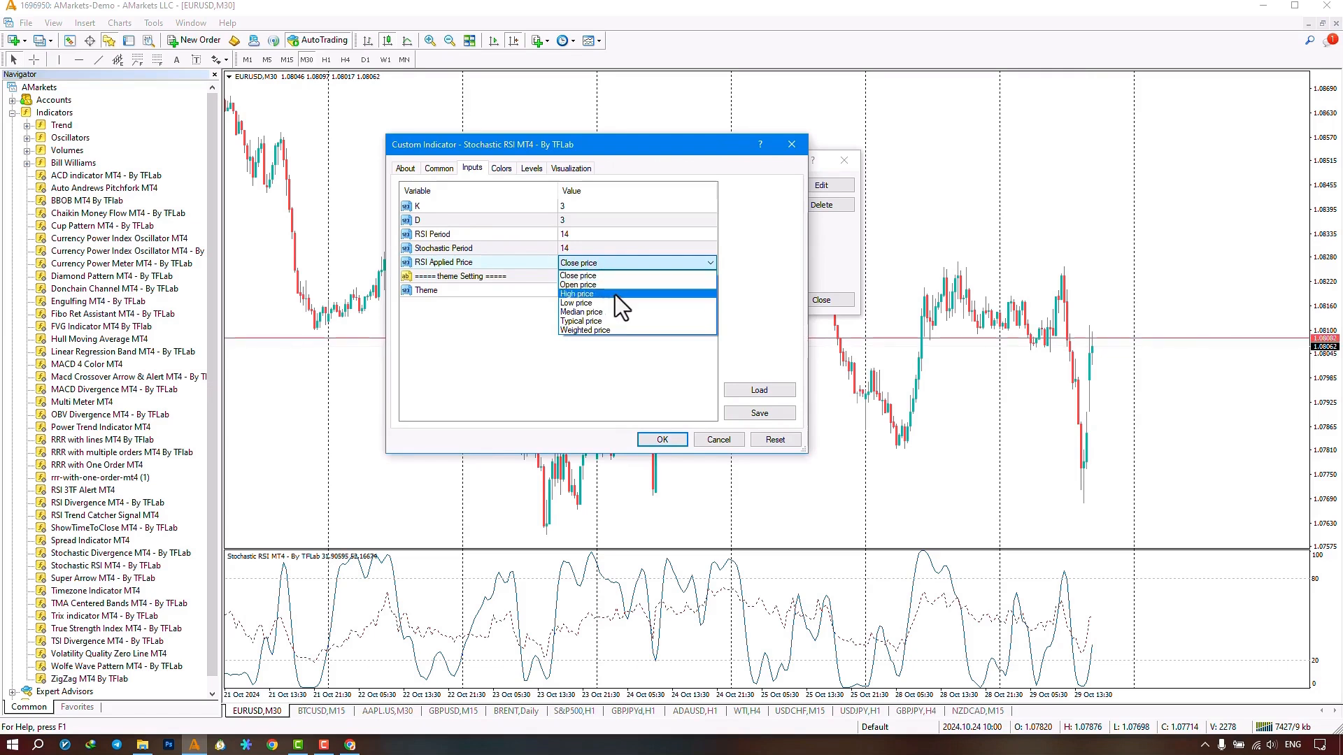
mouse_move(613, 304)
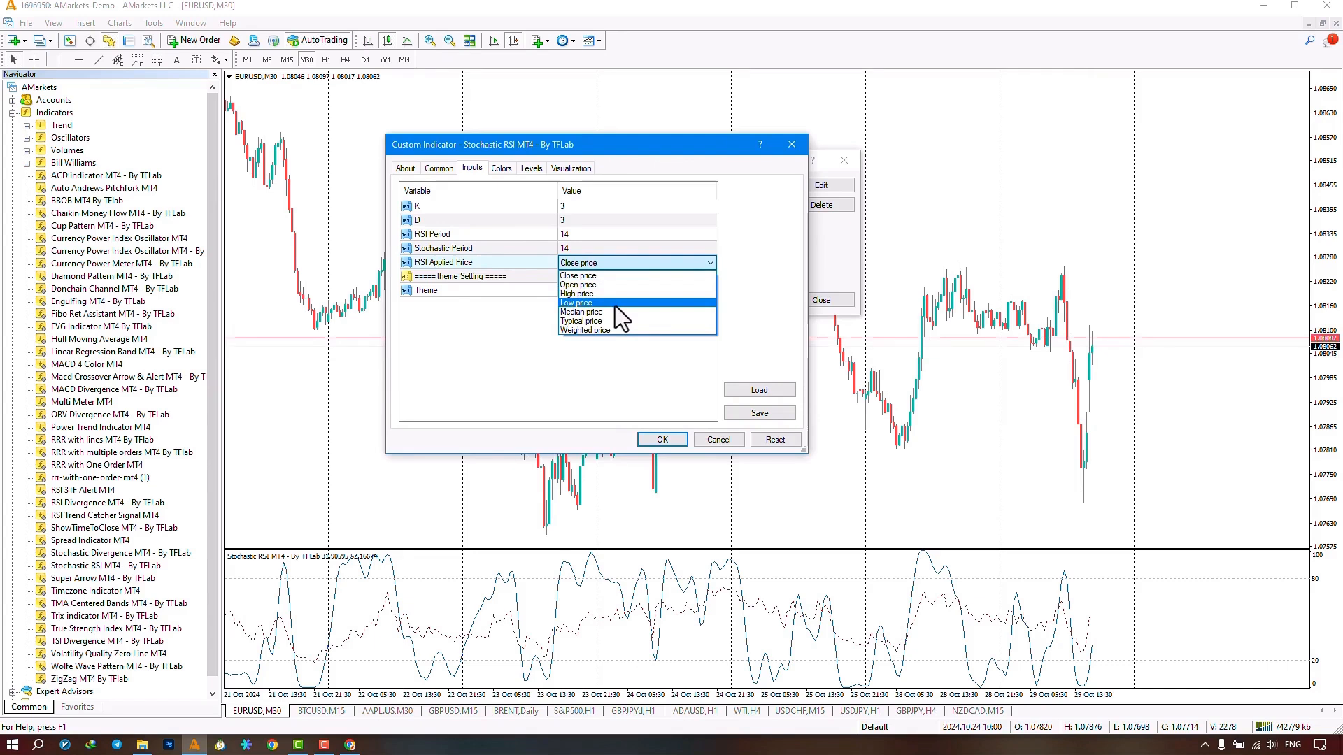
mouse_move(585, 330)
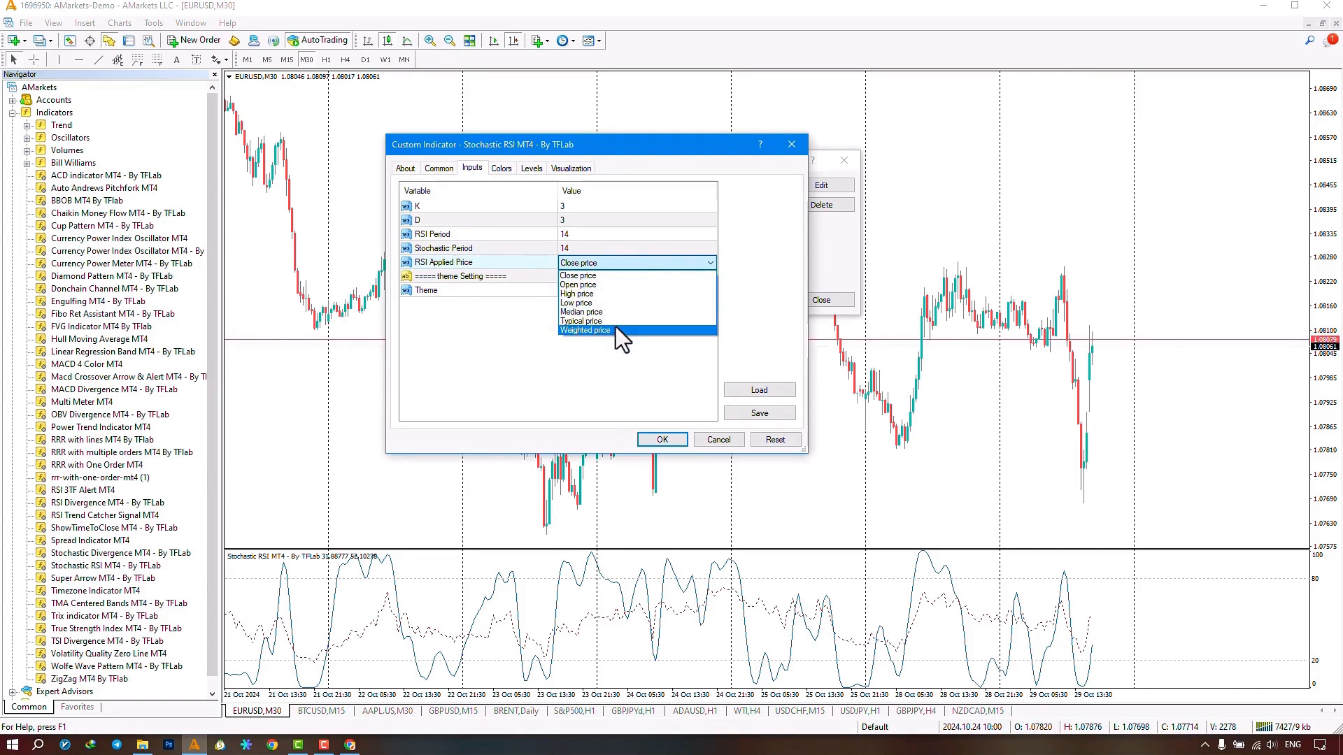
click(578, 276)
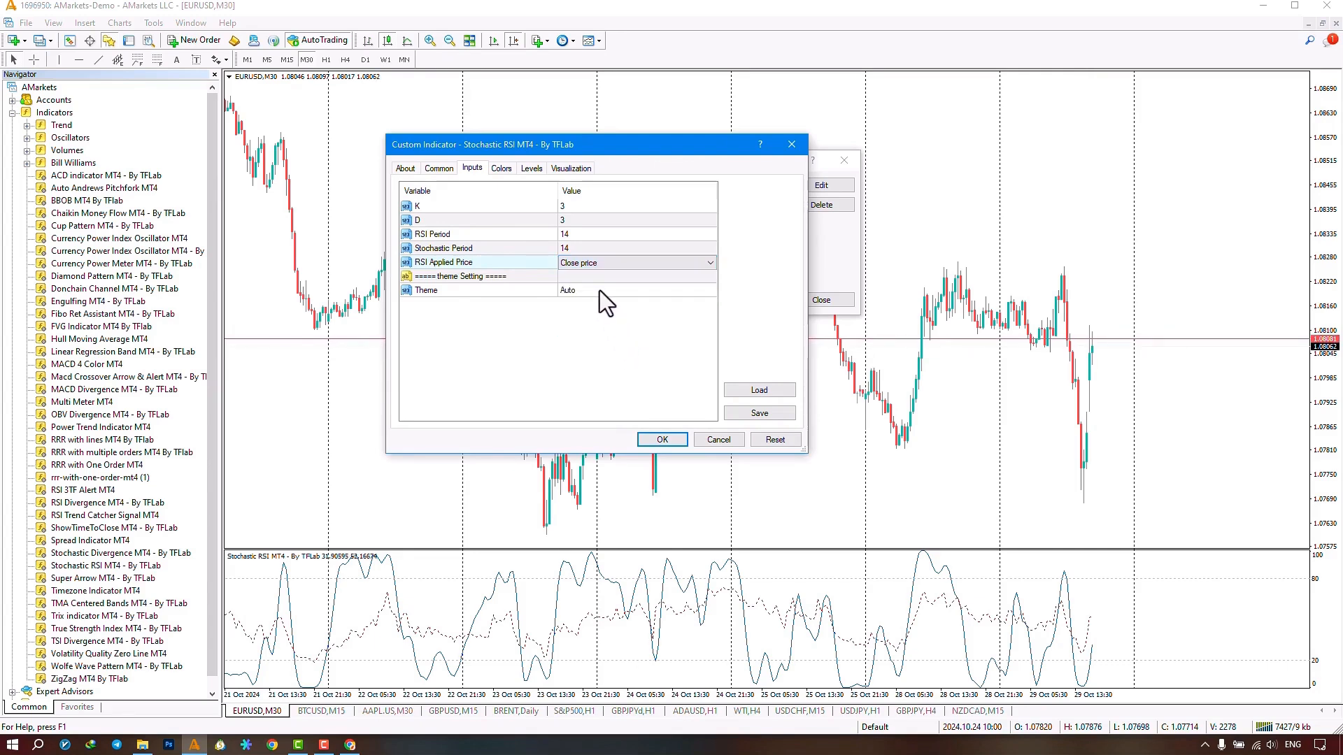
- Choose Dark in the Theme dropdown and apply, redrawing the chart on a black background
click(565, 290)
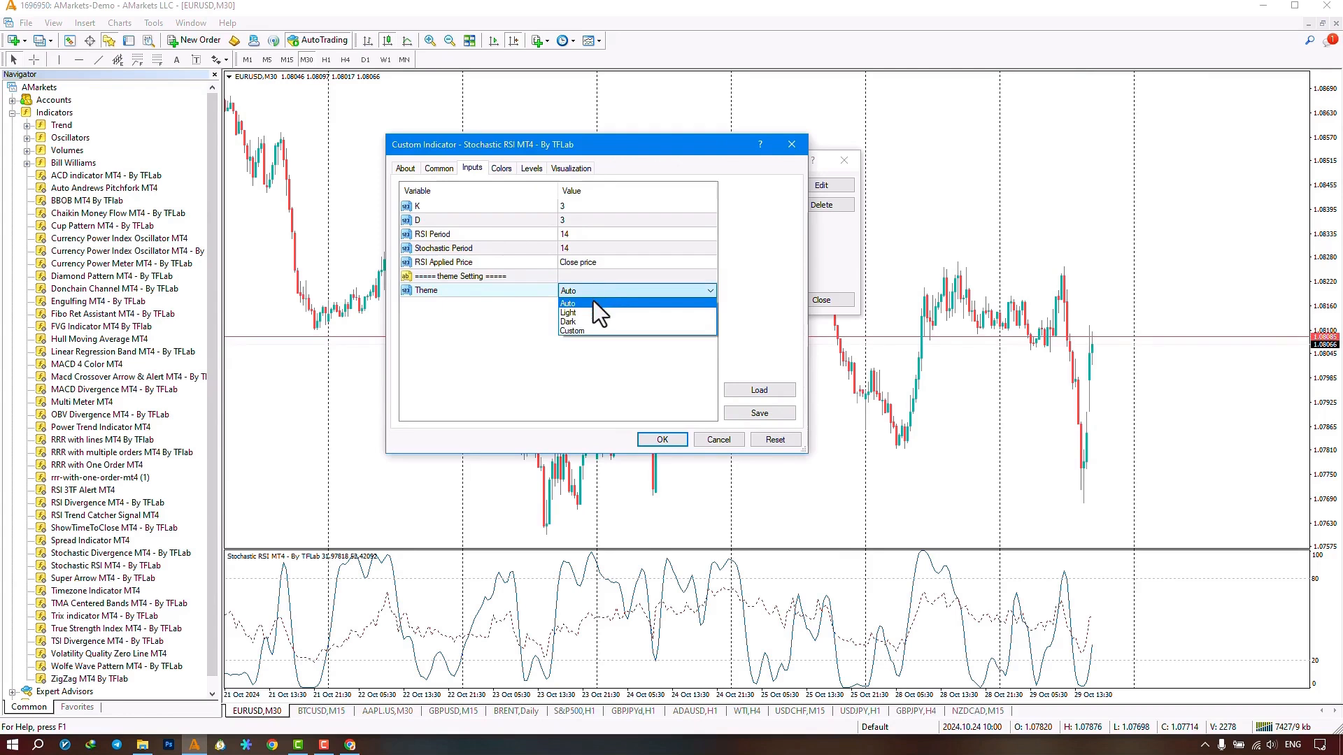
mouse_move(590, 322)
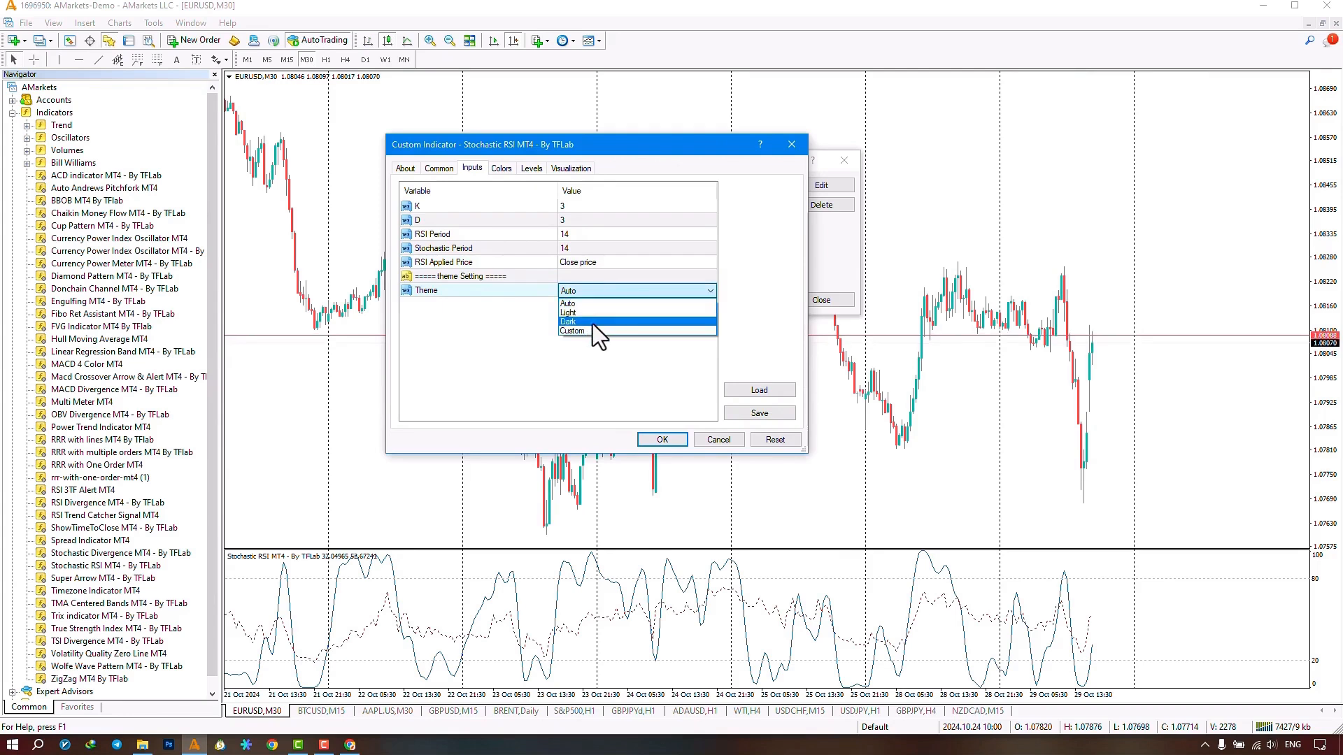
mouse_move(600, 304)
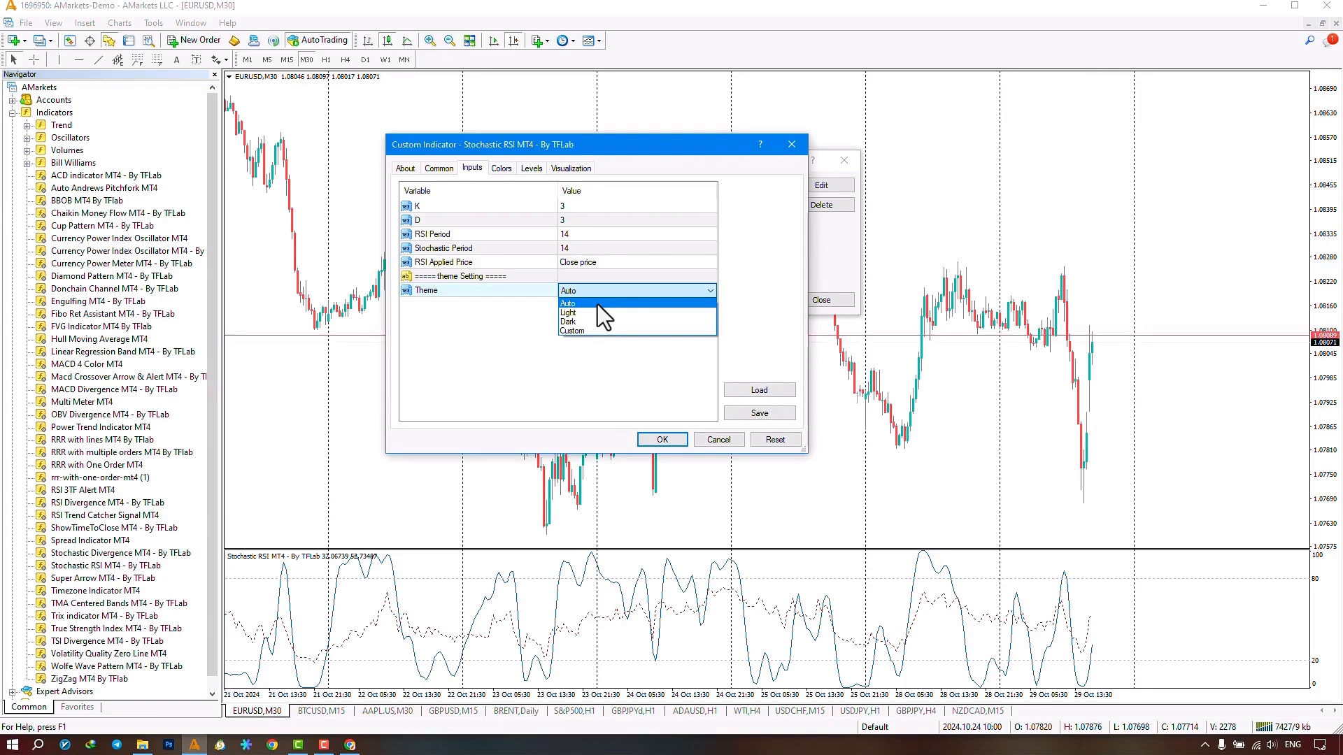
mouse_move(593, 312)
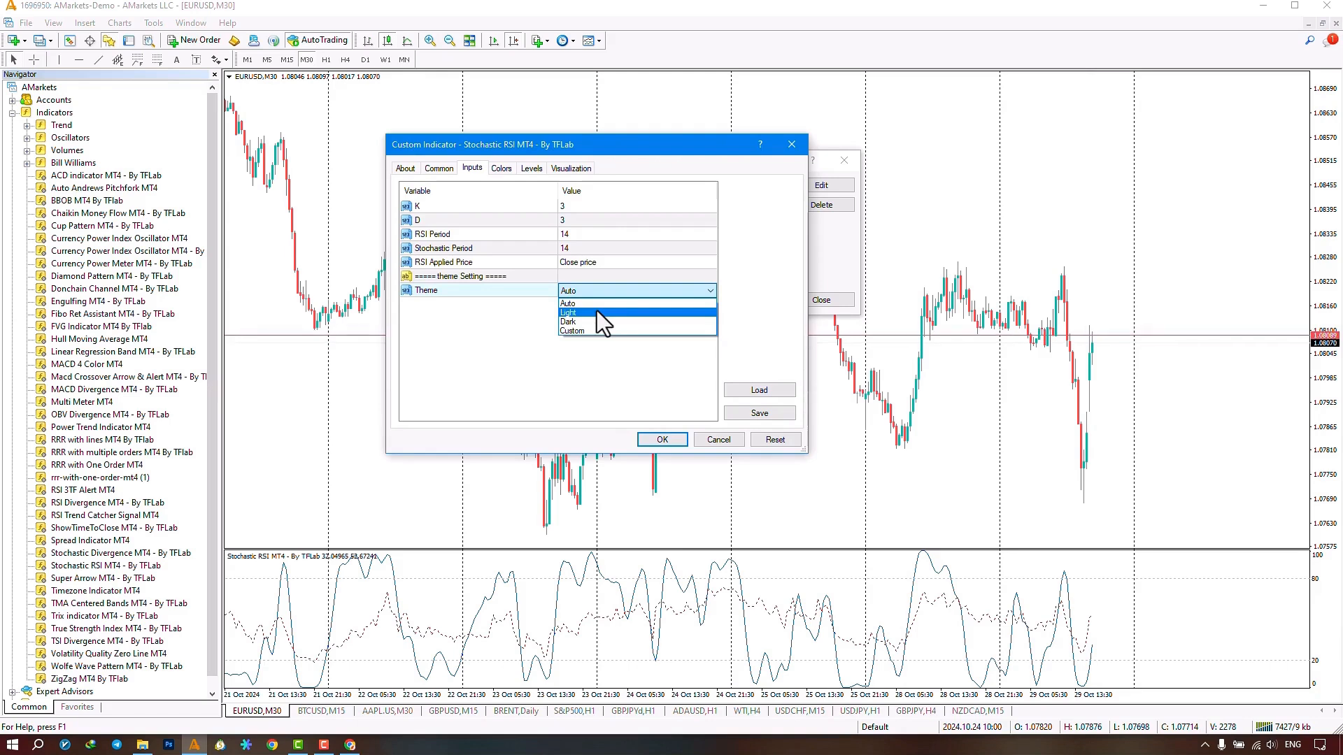
mouse_move(609, 326)
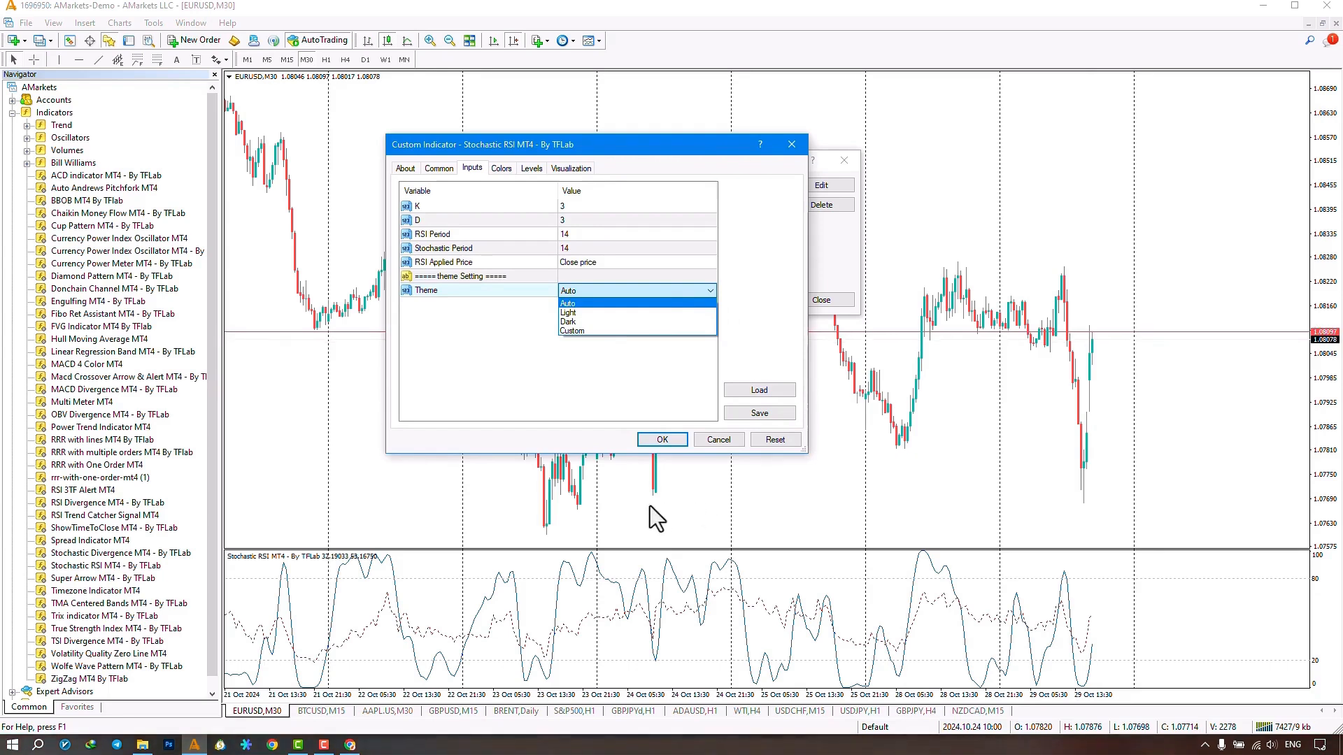
mouse_move(586, 322)
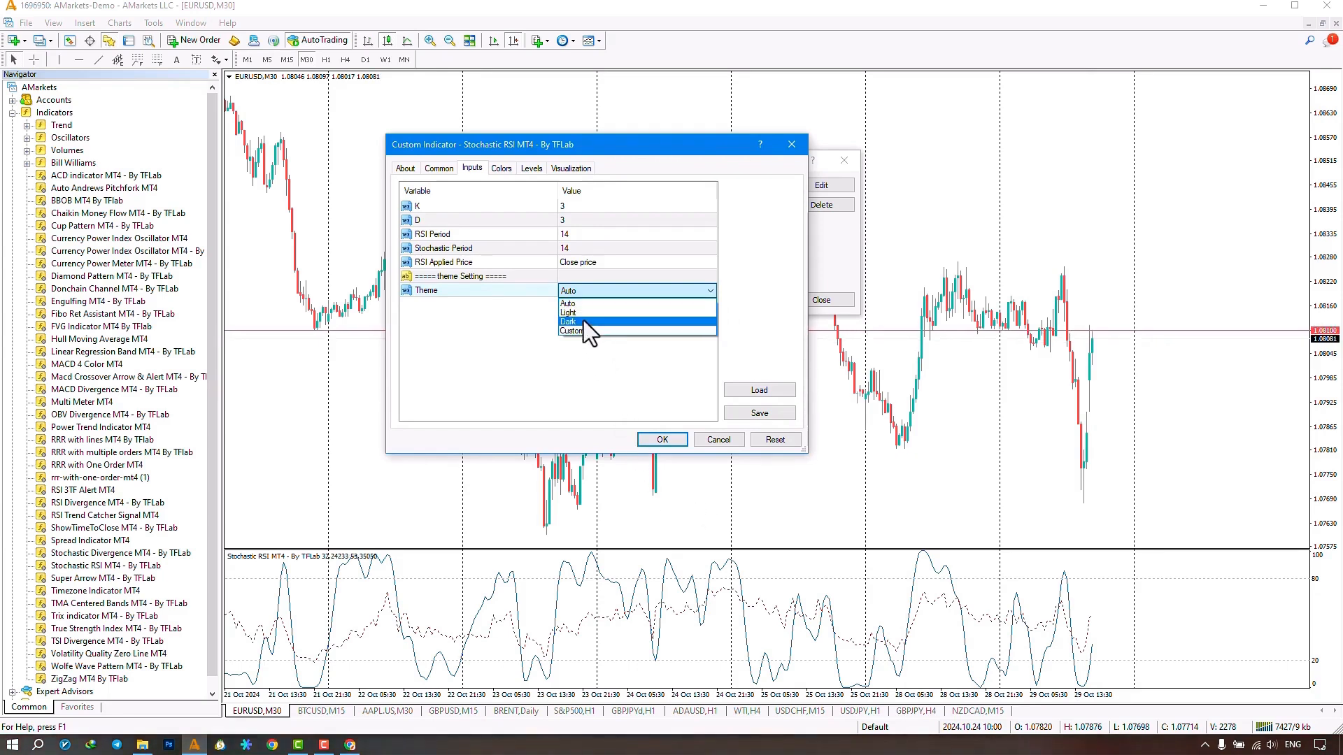
mouse_move(596, 331)
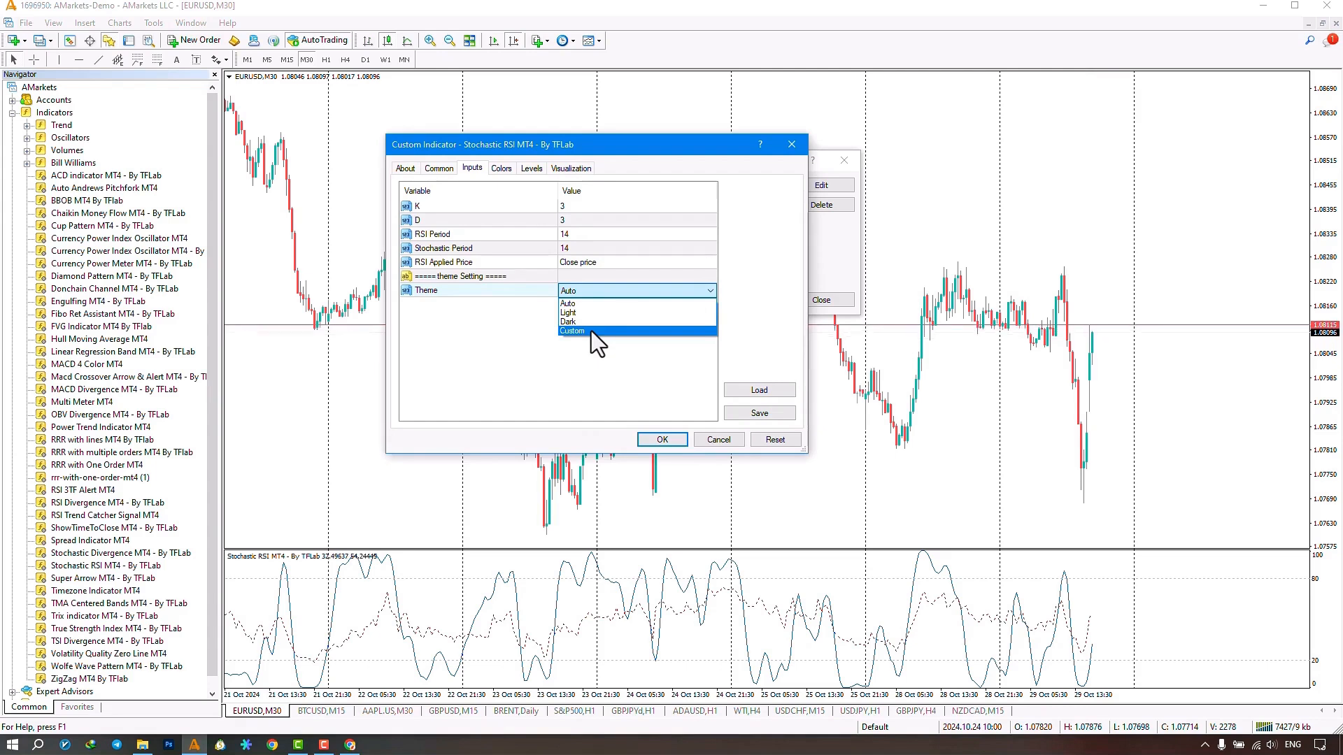
click(568, 315)
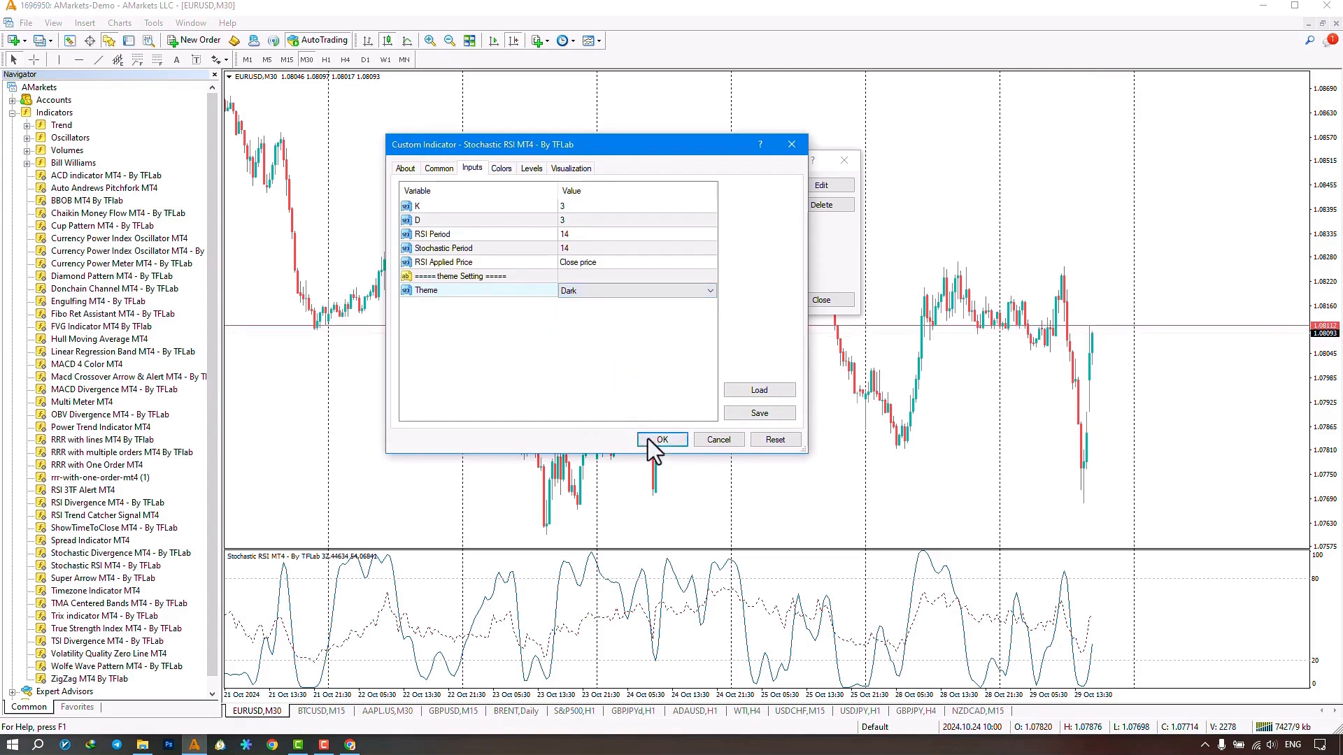
click(662, 439)
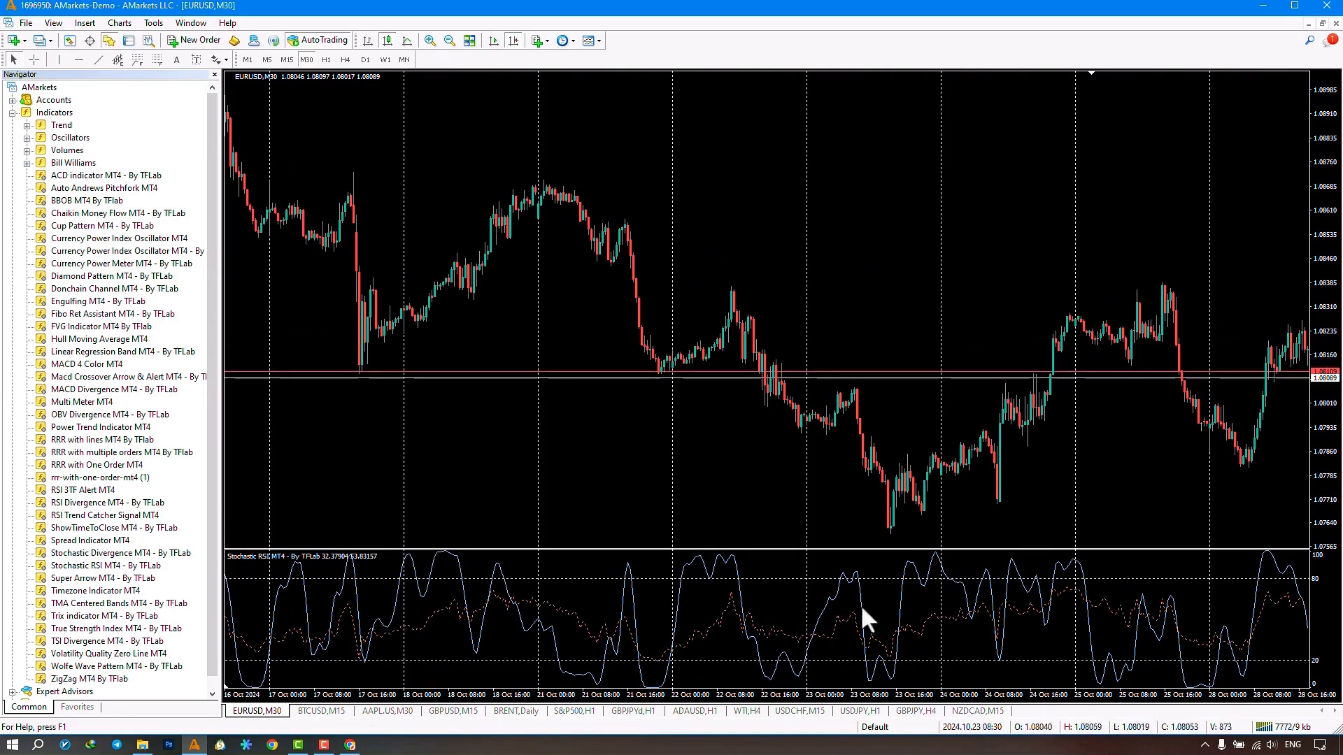
mouse_move(601, 335)
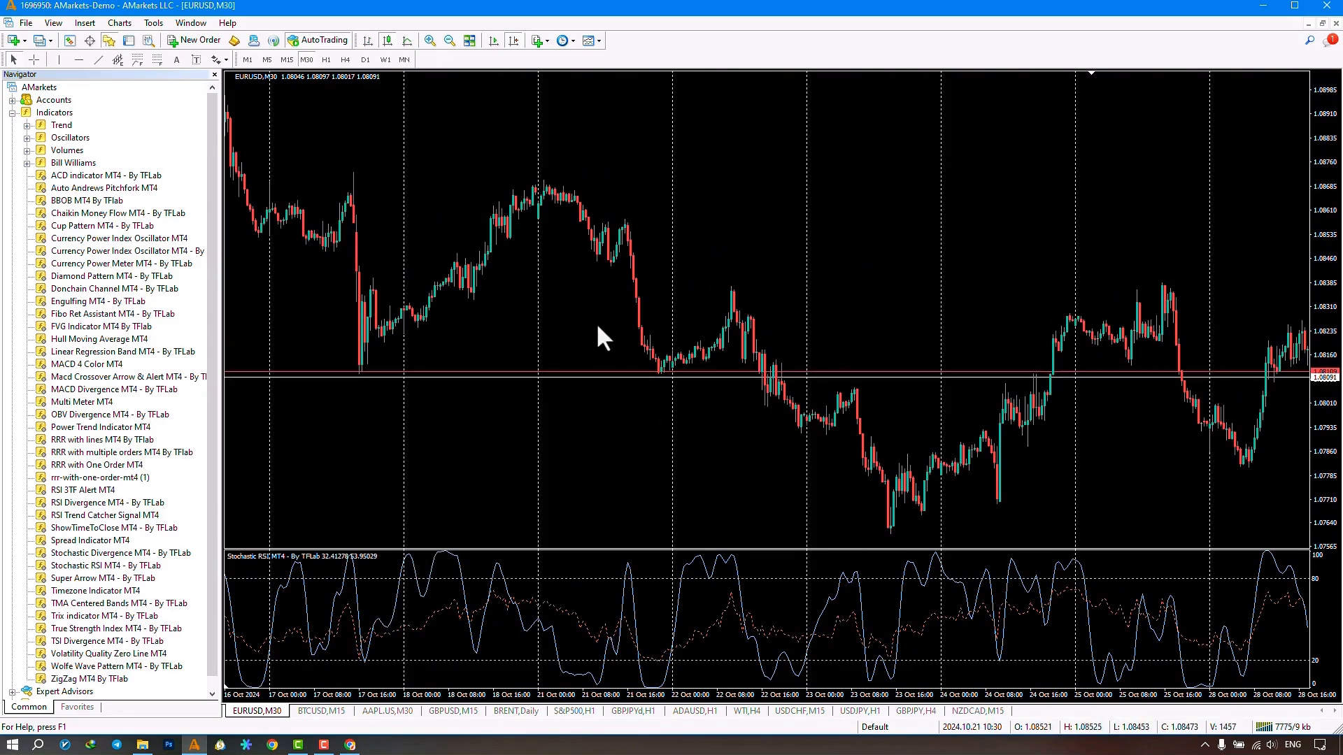